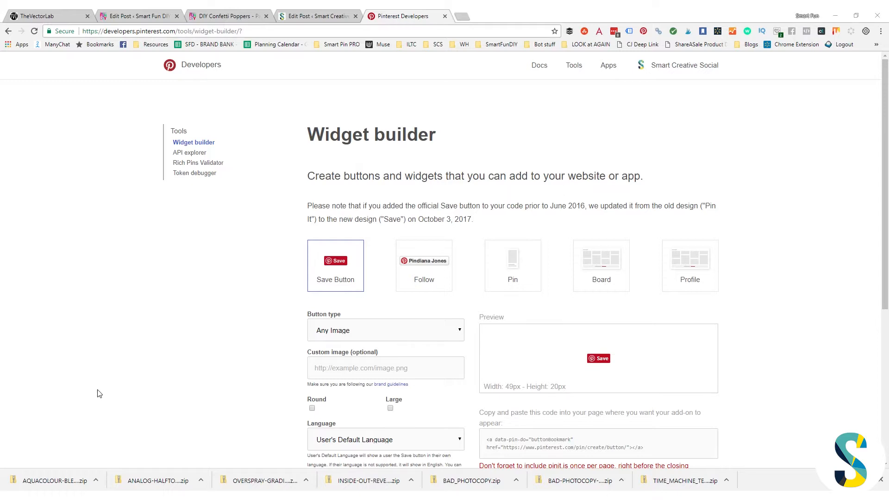
mouse_move(121, 350)
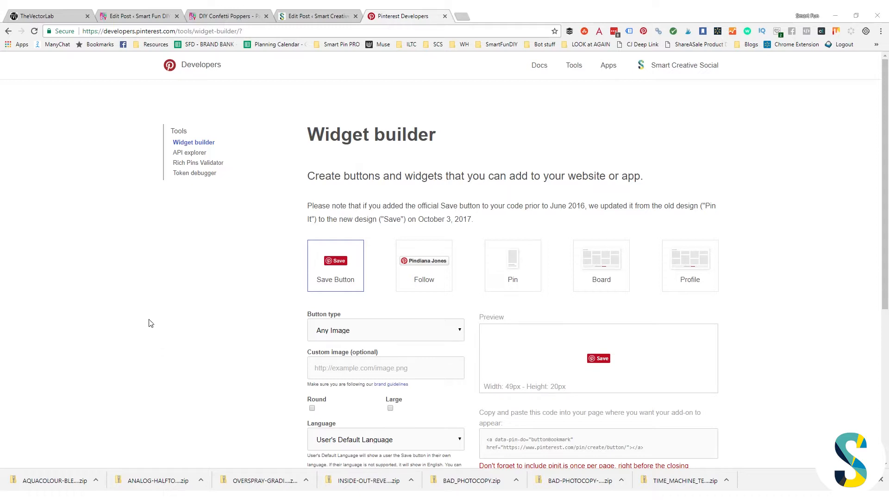
mouse_move(156, 330)
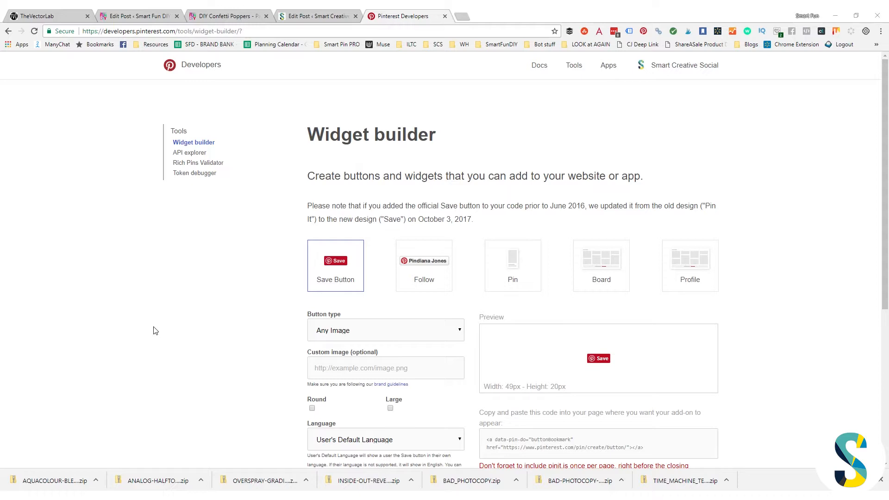
mouse_move(180, 187)
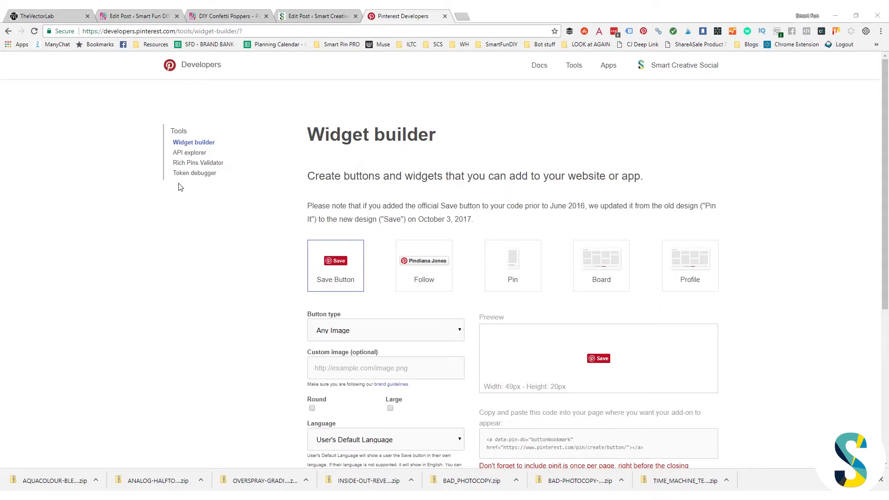
mouse_move(317, 17)
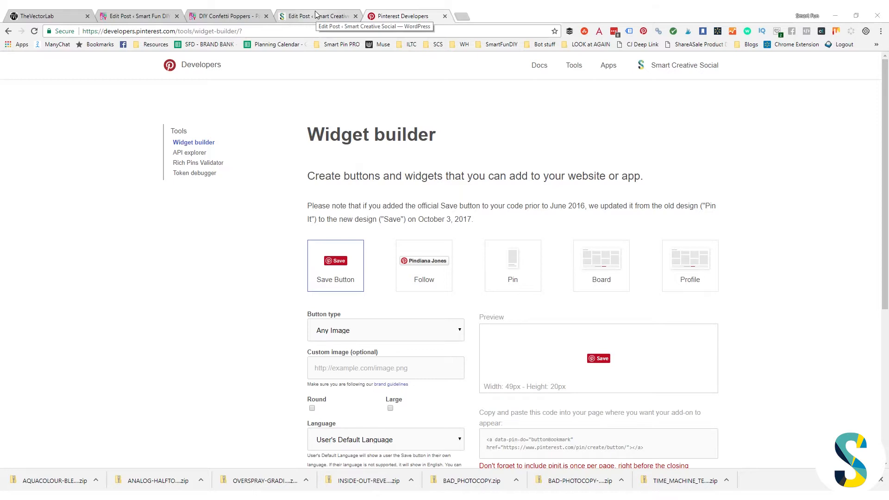
mouse_move(299, 17)
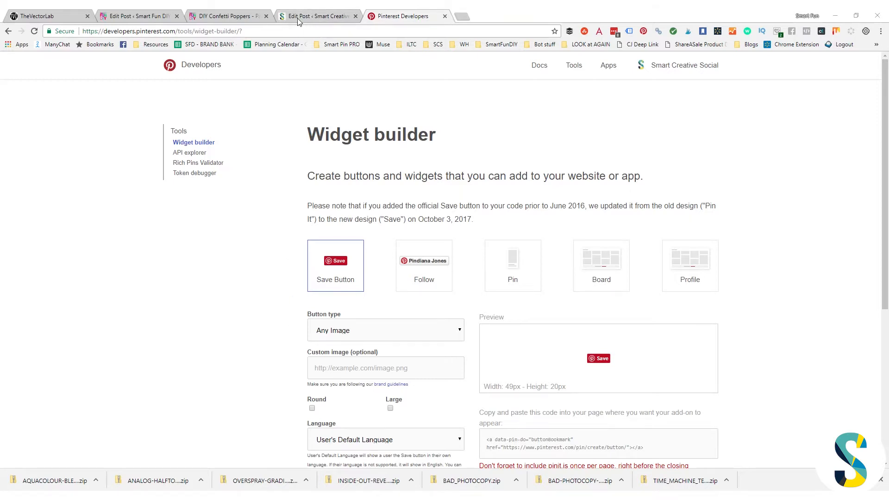
Step: Switch to the overhead camera post, toggle Text then Visual, and scroll to Thrive Custom Code
click(318, 16)
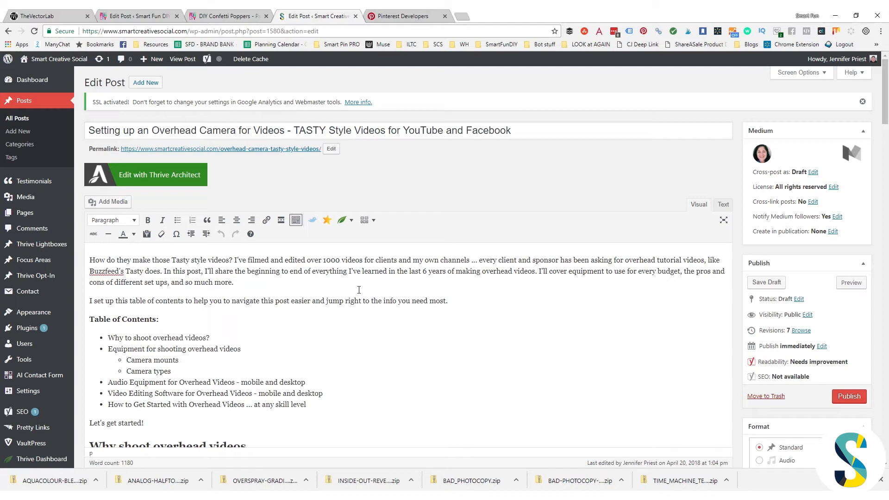
mouse_move(723, 207)
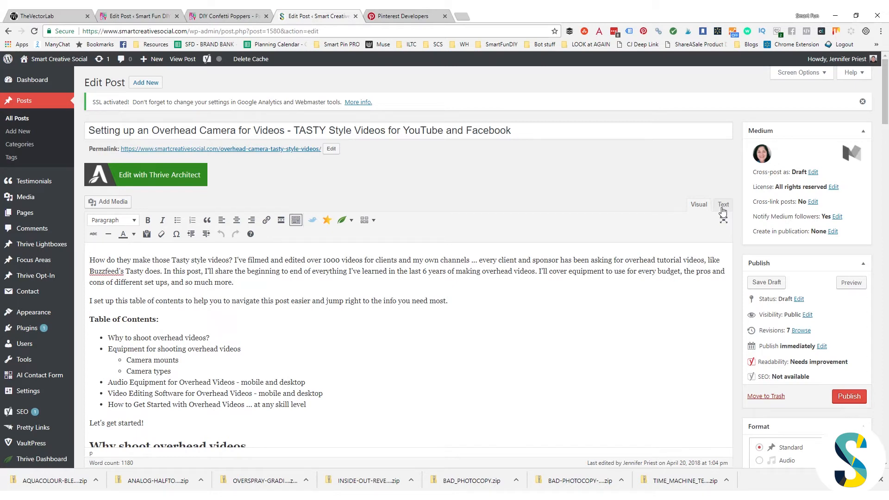
click(723, 205)
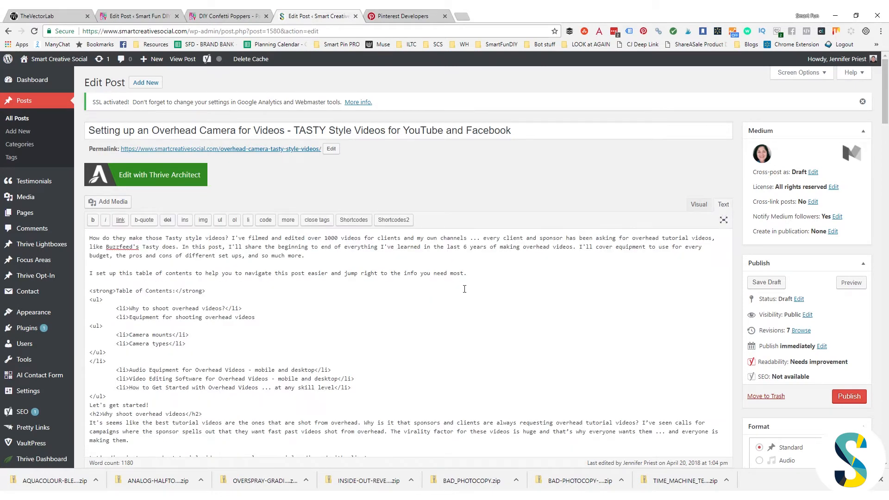
click(698, 204)
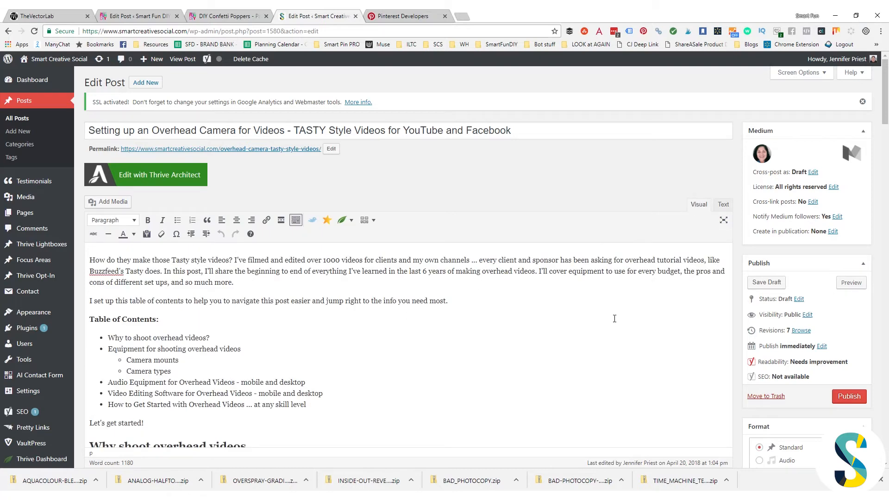
scroll(down, 3)
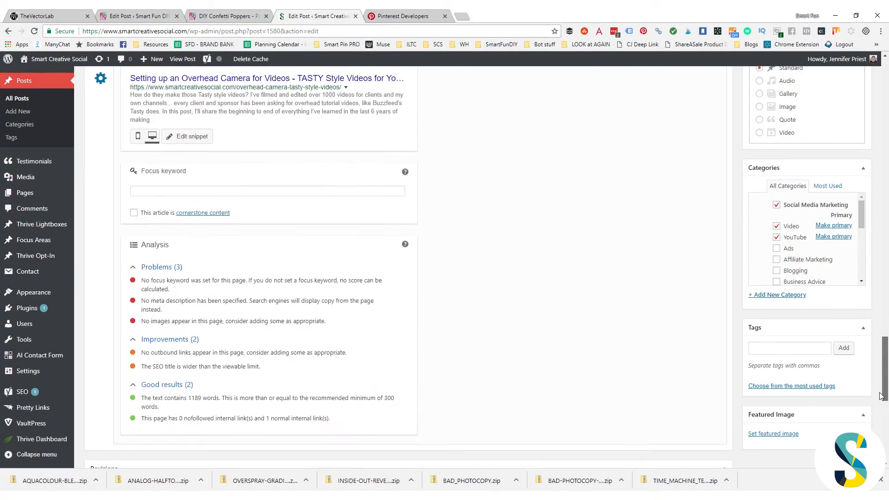
scroll(down, 3)
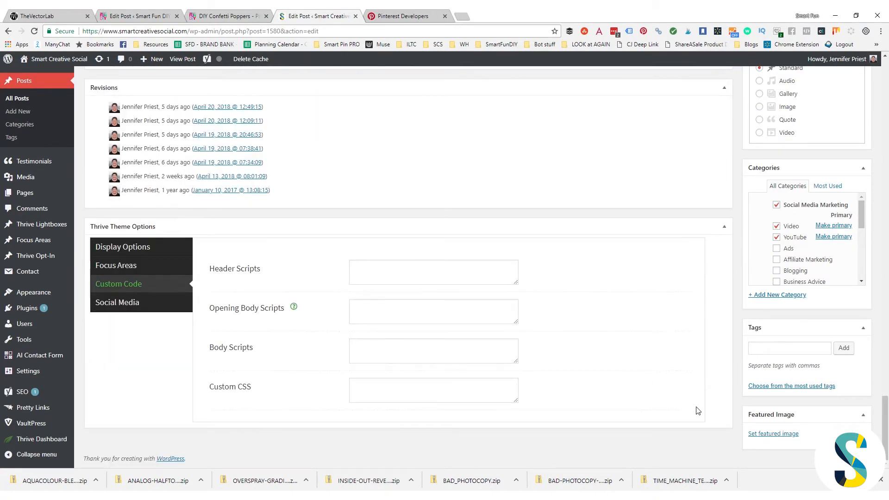
mouse_move(379, 18)
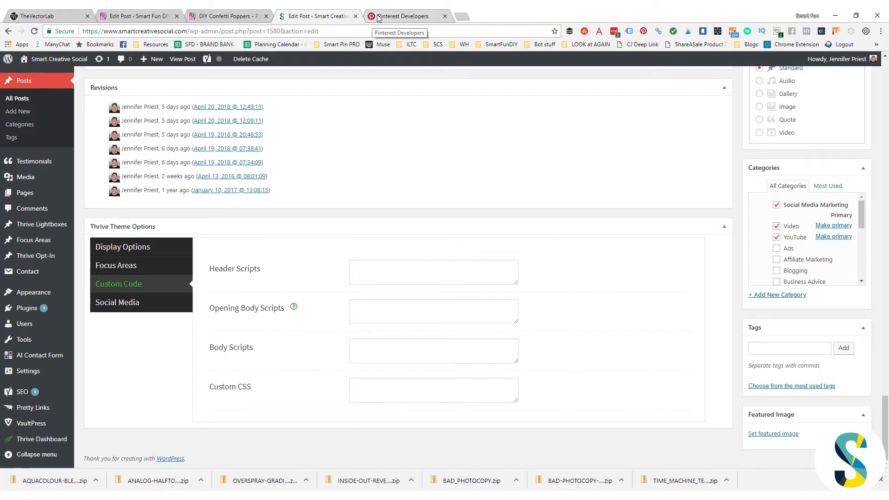
Step: Go back to the Pinterest Developers tab showing the Save Button widget builder
click(403, 15)
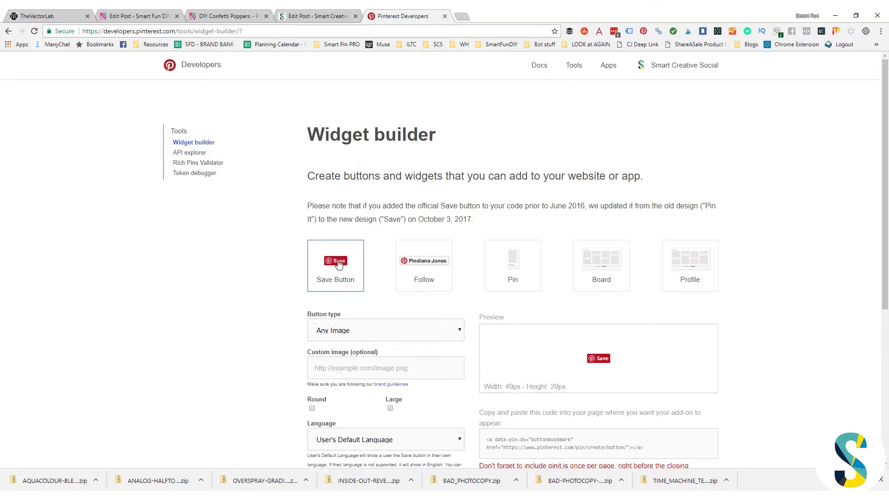
mouse_move(250, 279)
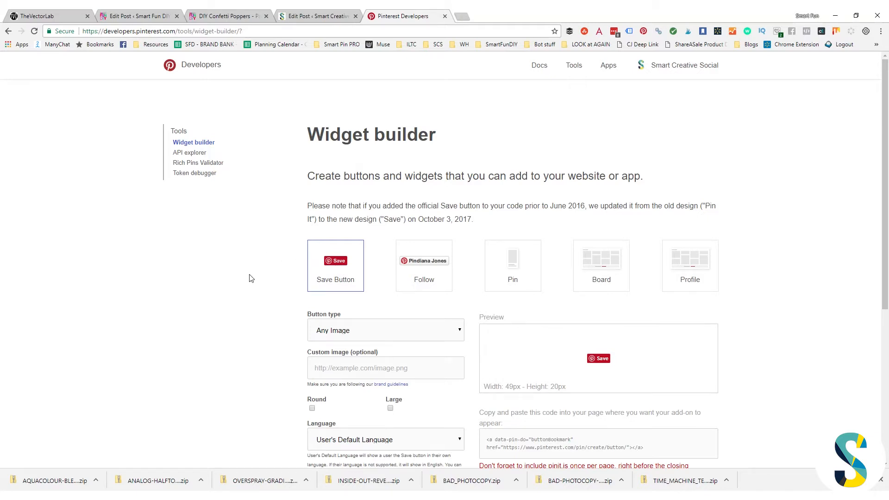
mouse_move(253, 276)
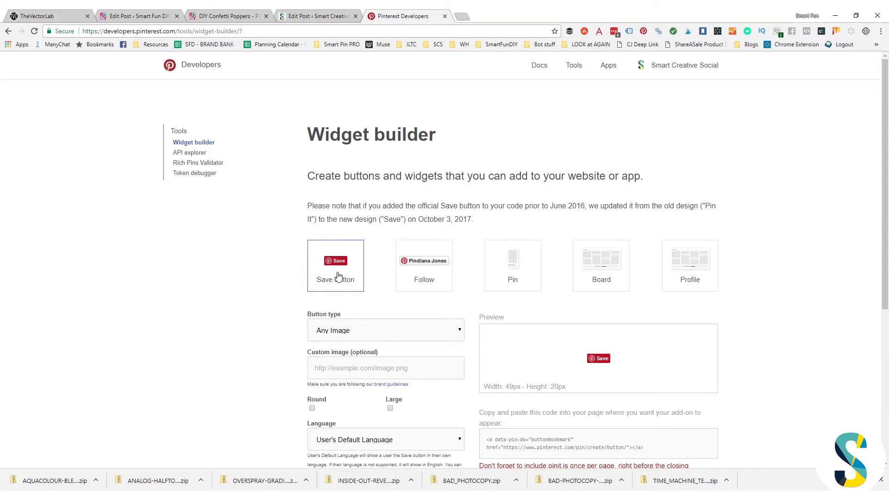
mouse_move(340, 283)
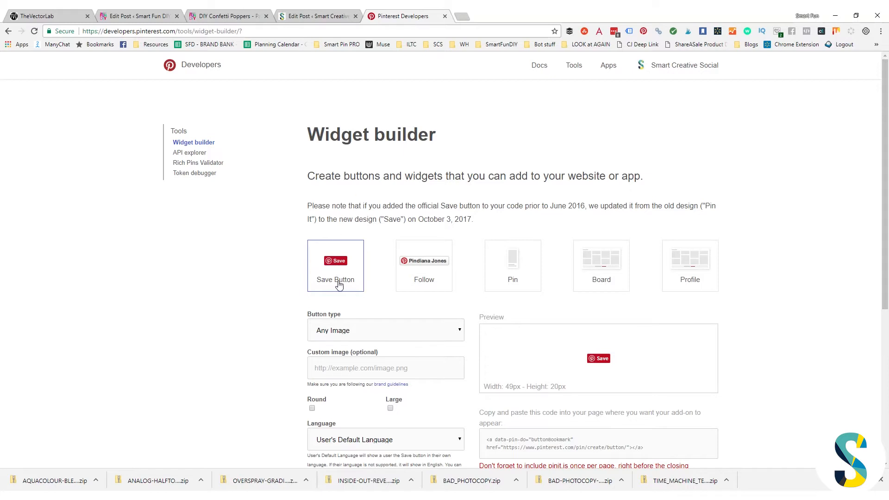
mouse_move(557, 282)
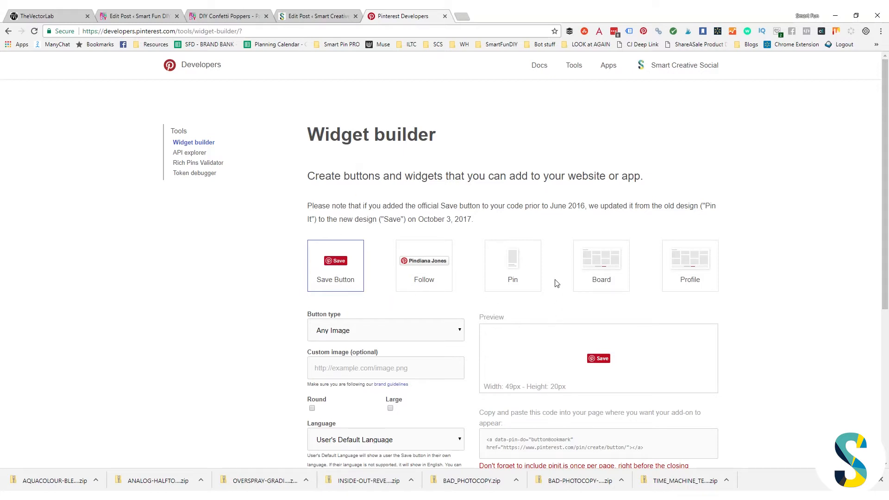
mouse_move(427, 262)
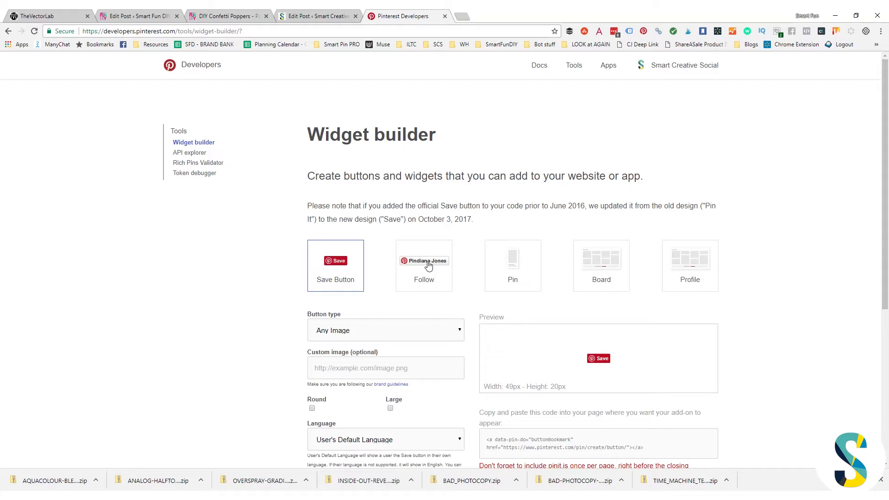
mouse_move(640, 252)
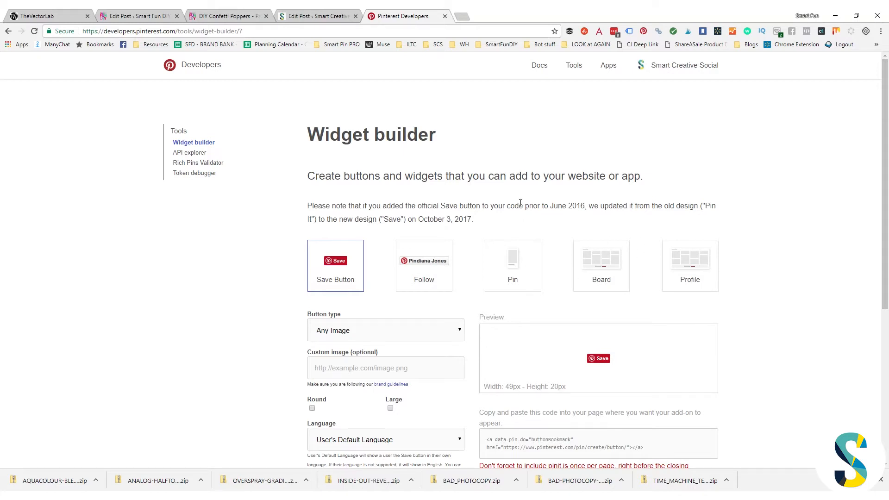
mouse_move(304, 255)
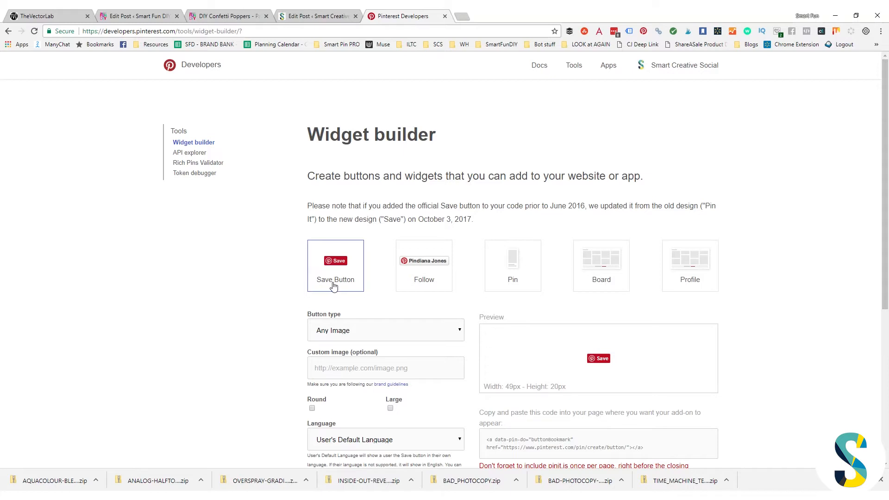
mouse_move(232, 44)
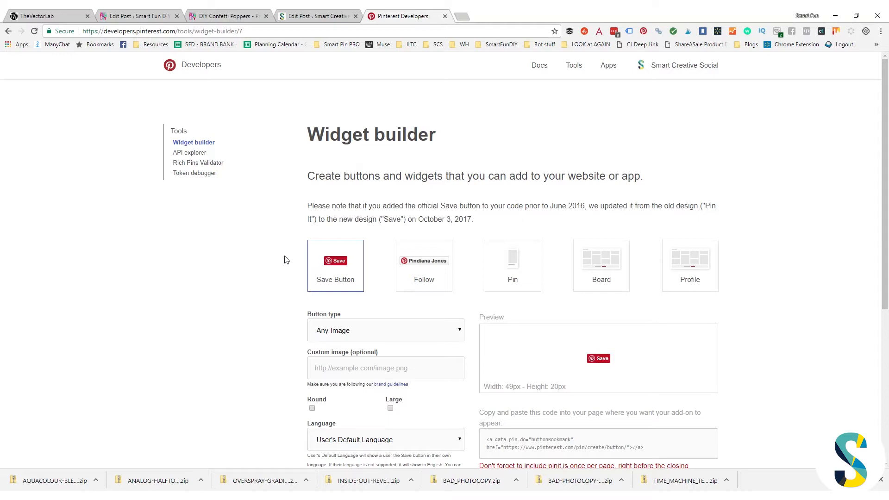
mouse_move(354, 337)
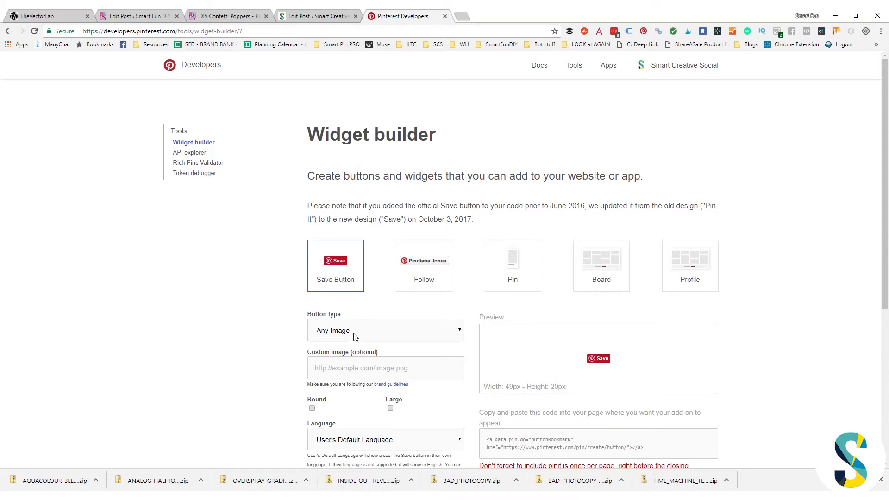
mouse_move(354, 332)
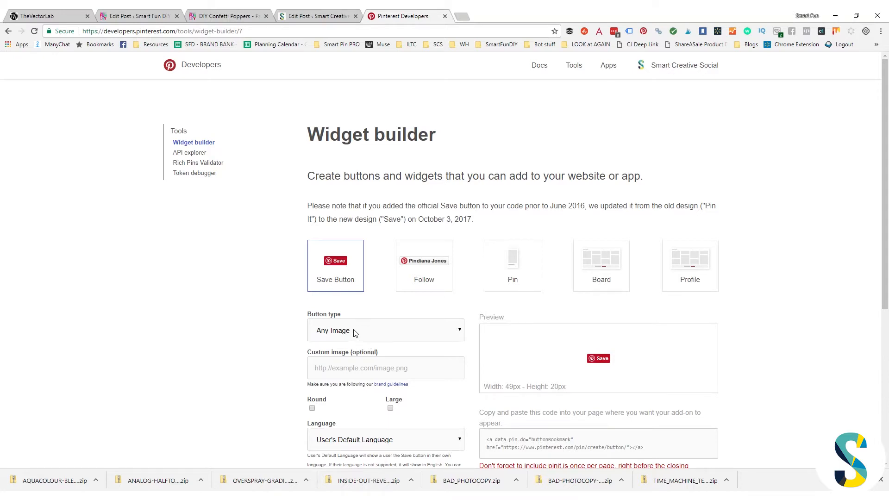
mouse_move(342, 344)
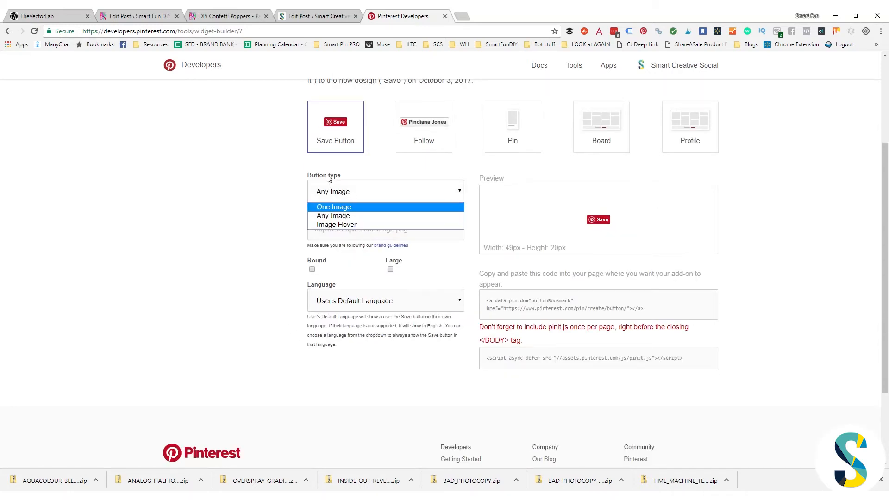
mouse_move(336, 224)
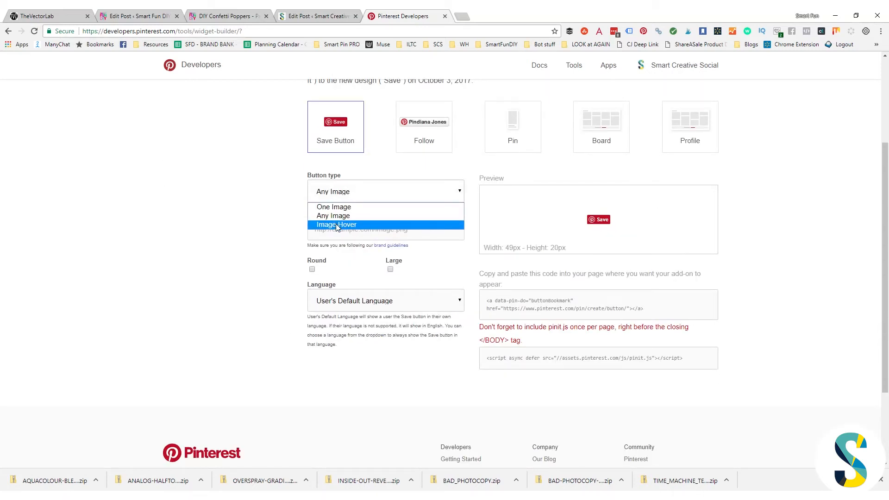
click(337, 224)
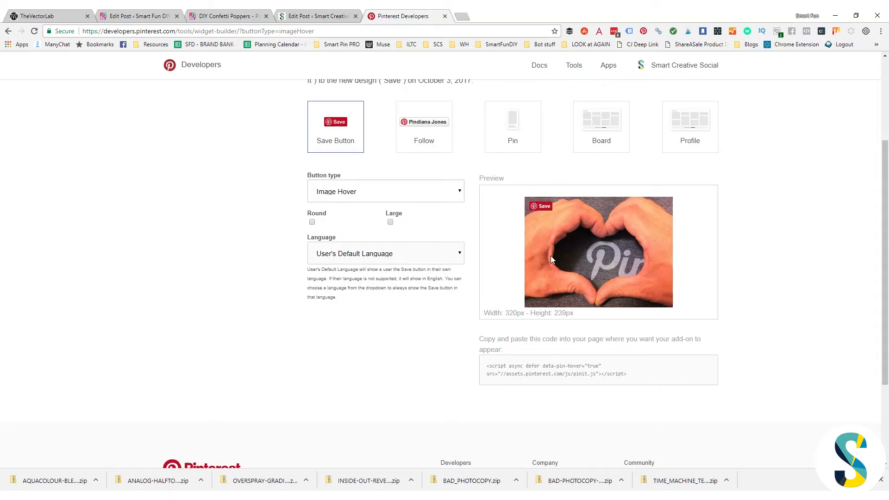
mouse_move(592, 263)
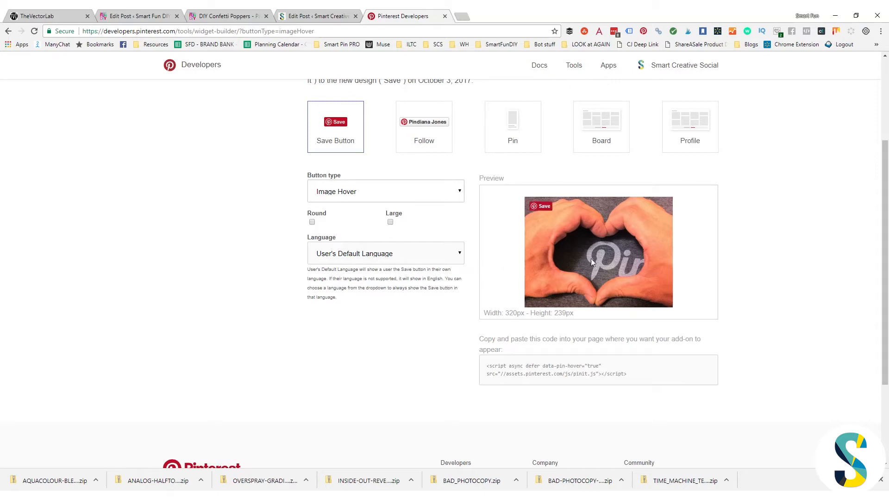
mouse_move(539, 210)
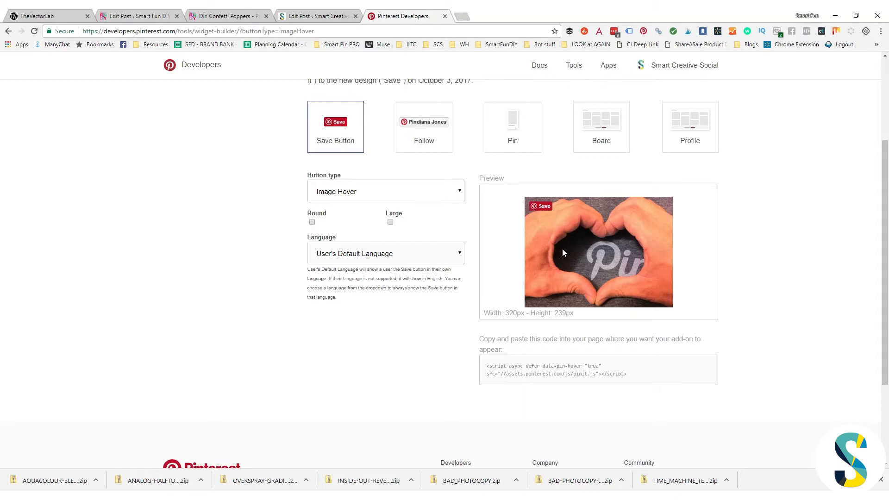
mouse_move(543, 209)
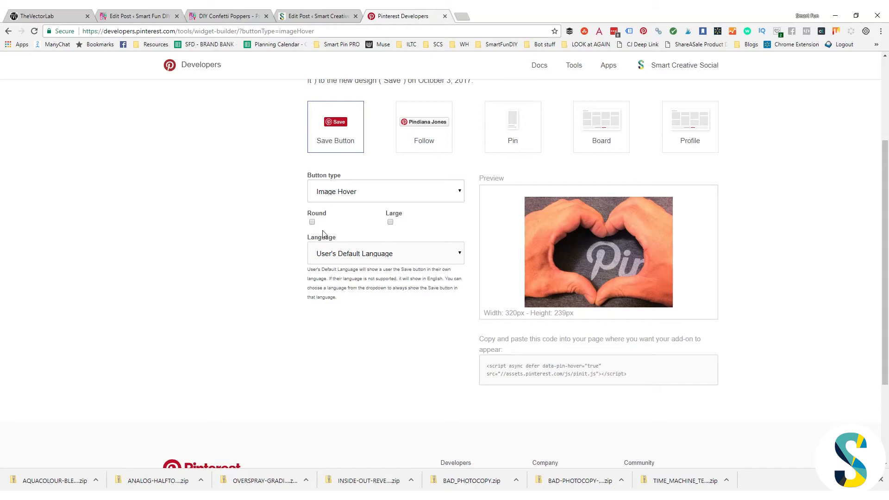
Step: Try the Round and Large options, then leave only Large checked for the hover Save button
click(311, 222)
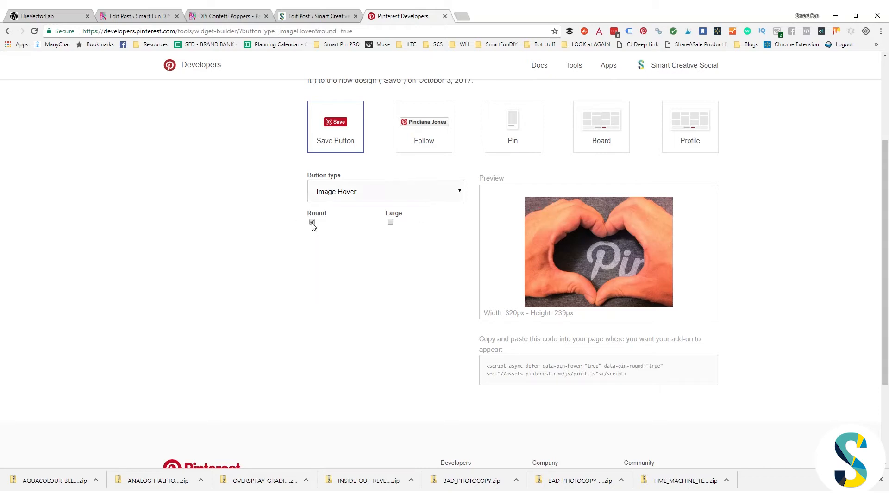
click(312, 221)
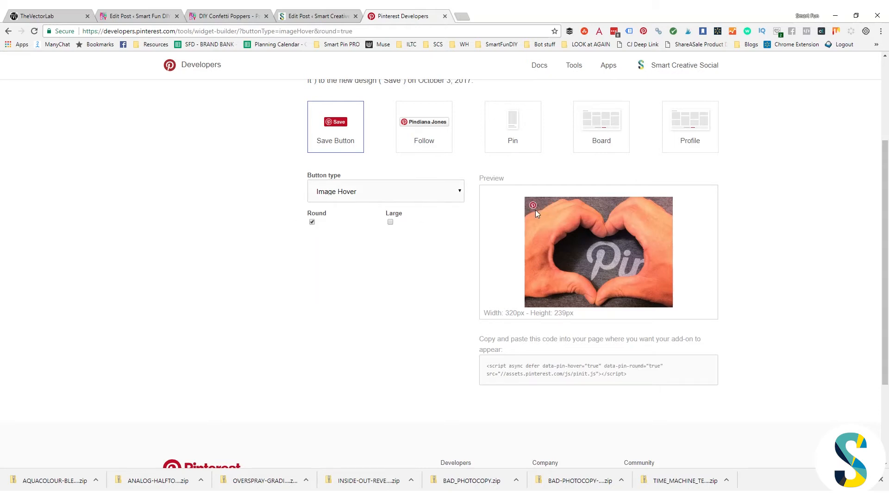
mouse_move(391, 232)
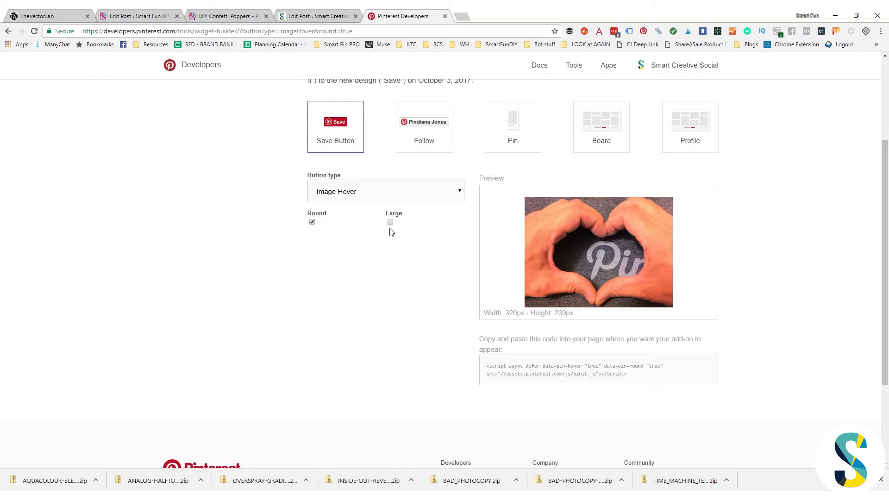
click(389, 222)
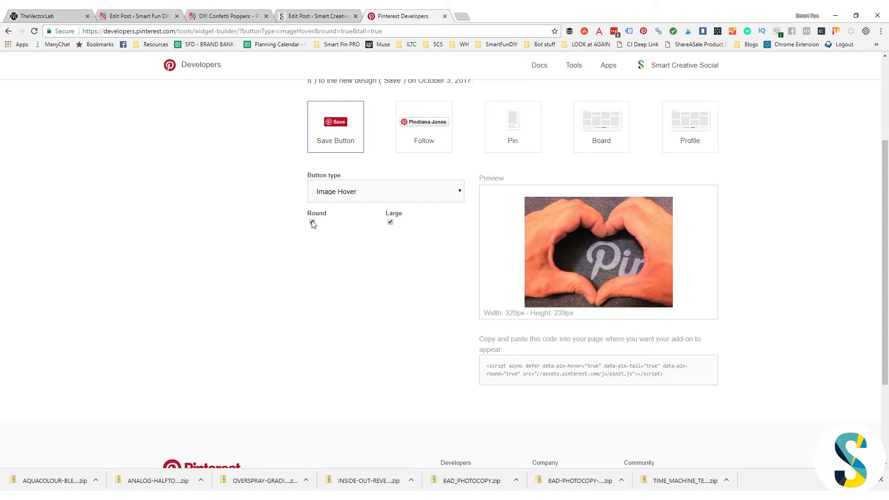
click(312, 222)
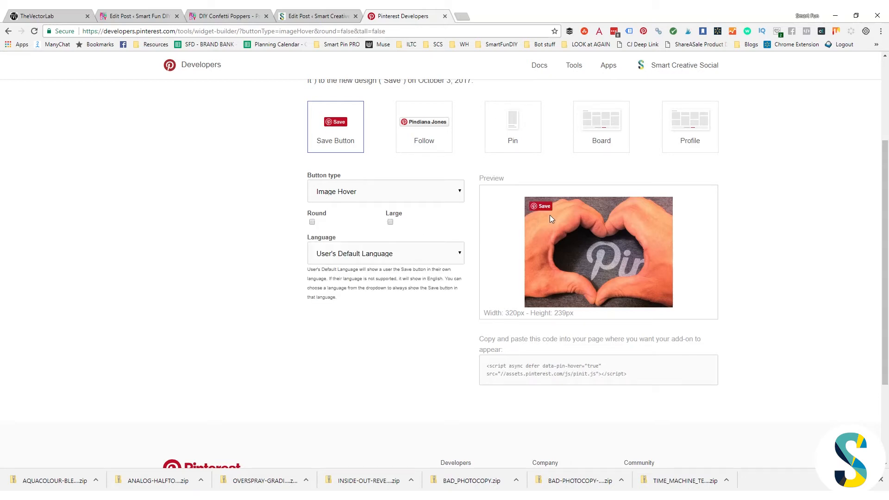
mouse_move(545, 210)
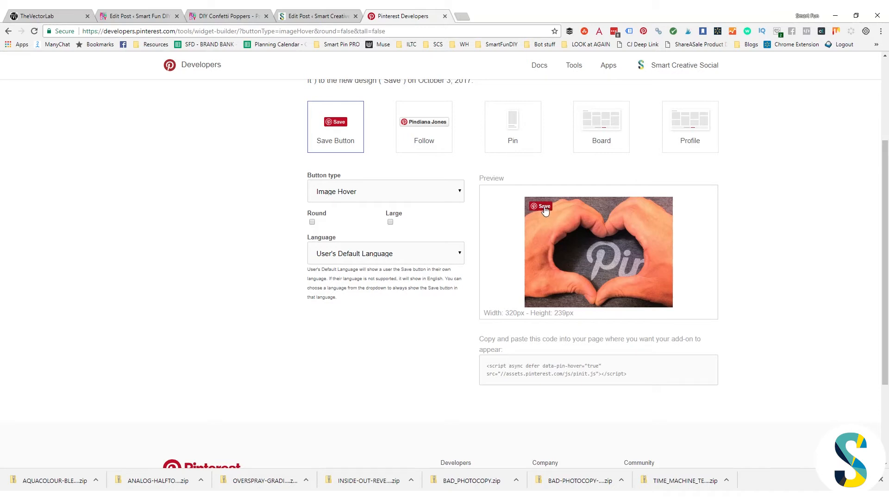
mouse_move(548, 214)
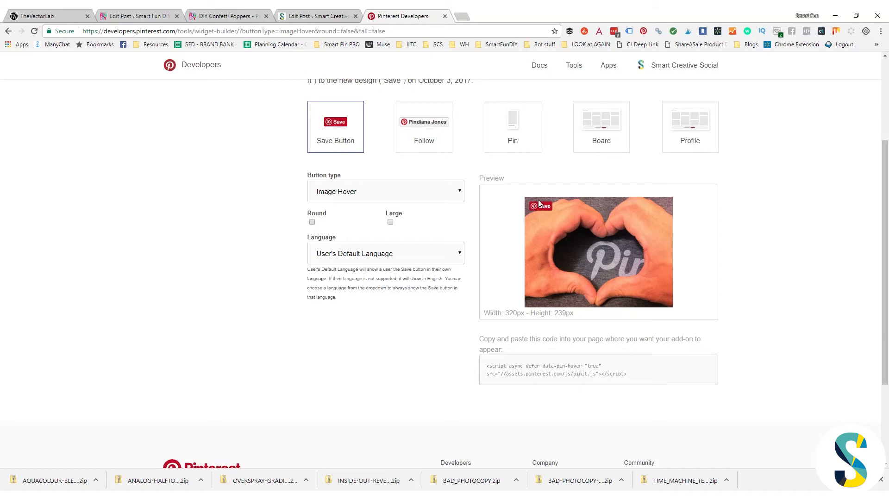
click(390, 222)
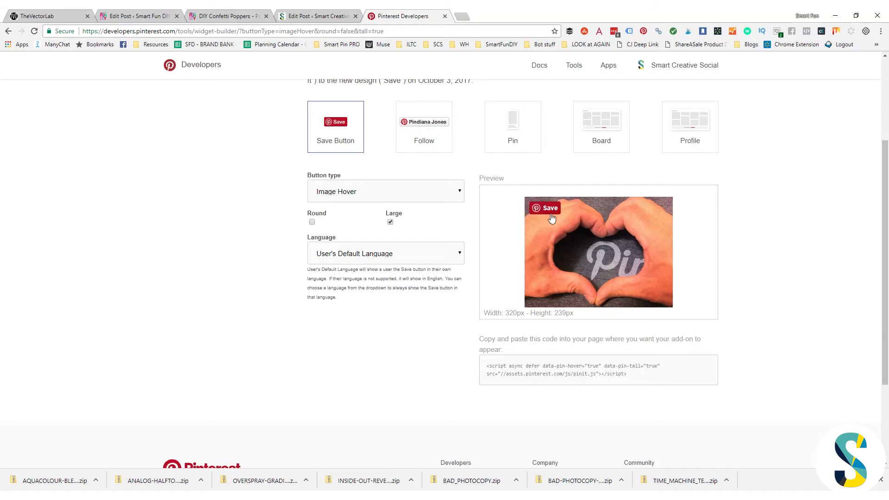
mouse_move(534, 227)
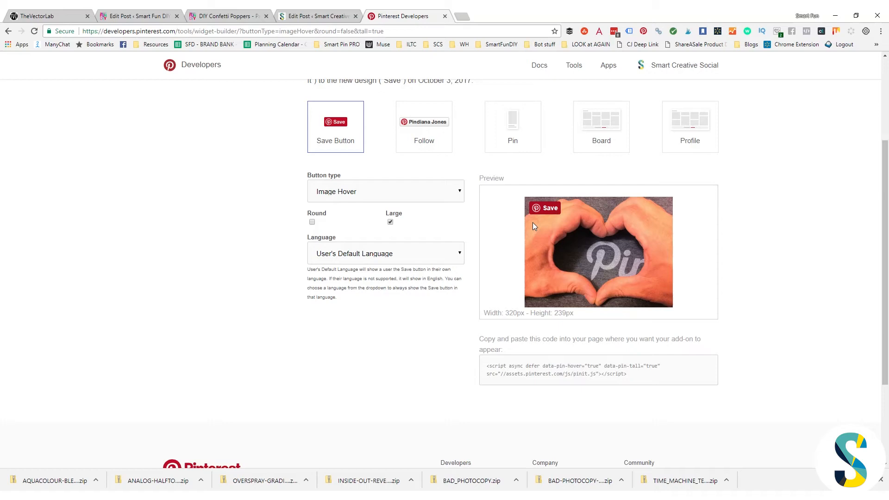
mouse_move(460, 294)
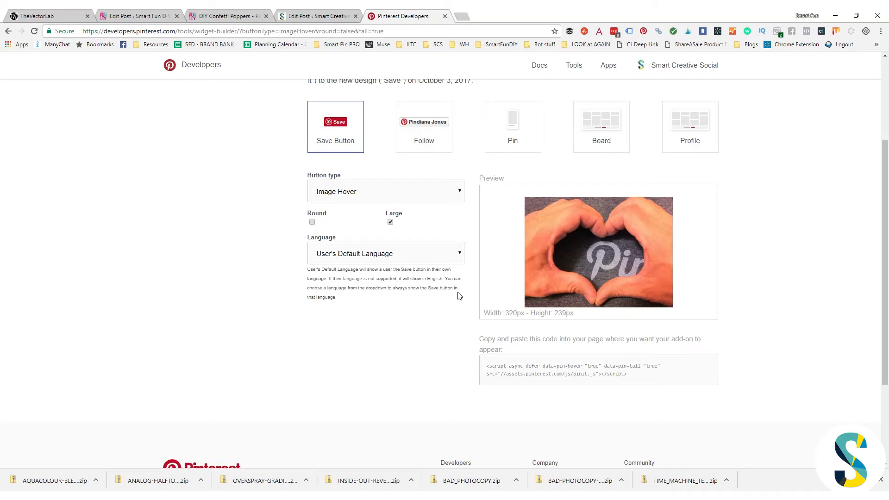
mouse_move(465, 336)
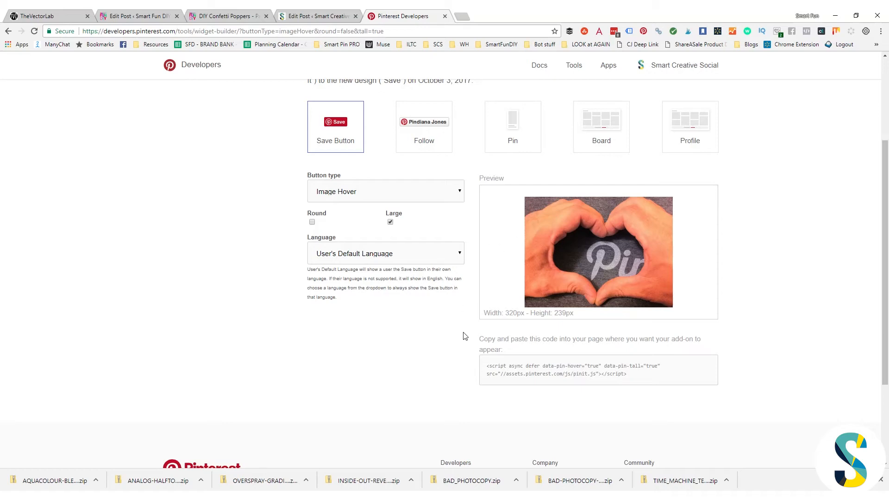
mouse_move(452, 387)
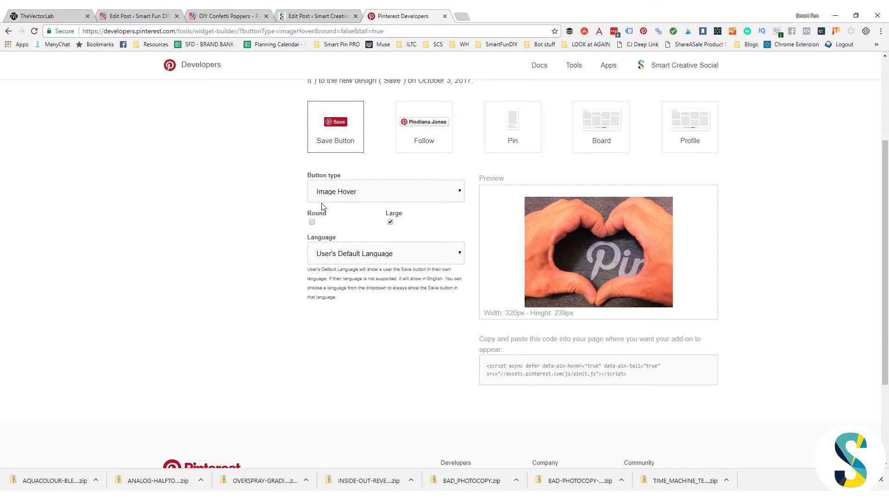
mouse_move(354, 304)
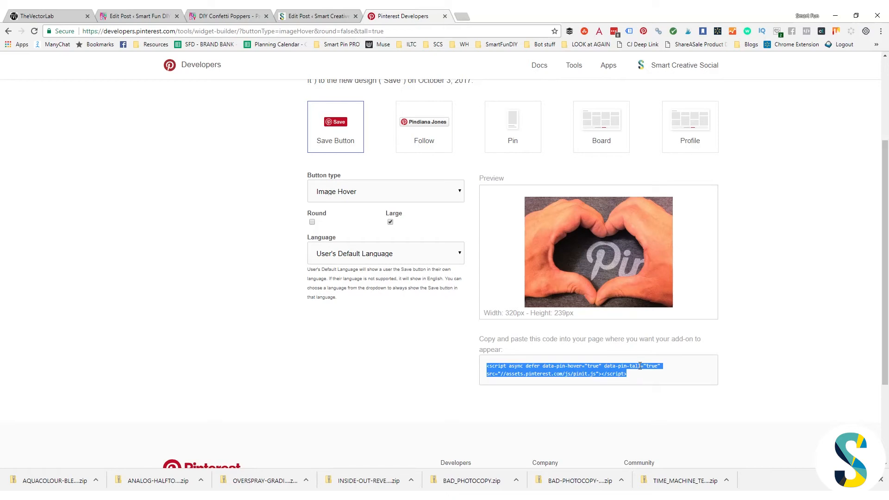
mouse_move(288, 52)
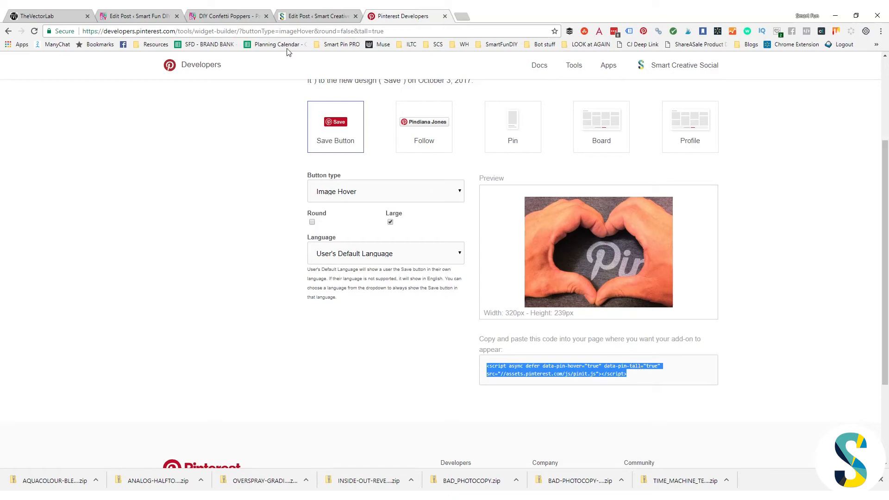
mouse_move(298, 17)
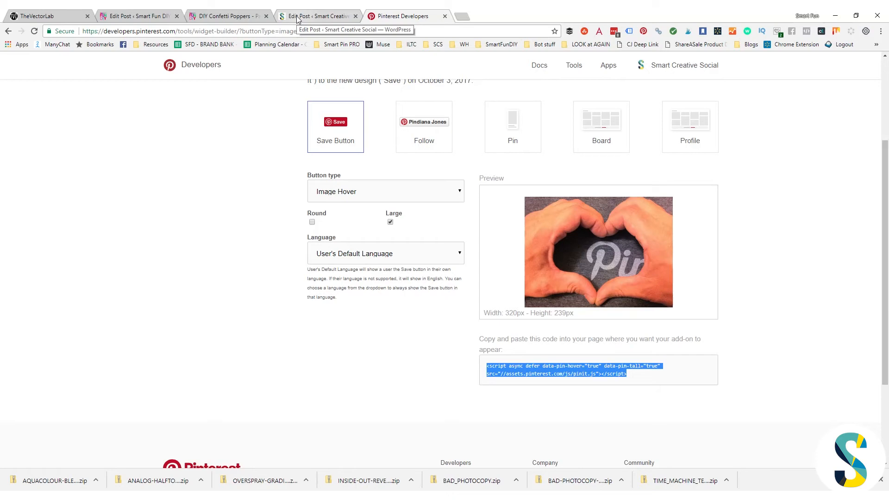
Step: Paste the pinit.js script with data-pin-hover="true" into the post's Thrive Body Scripts box
click(313, 15)
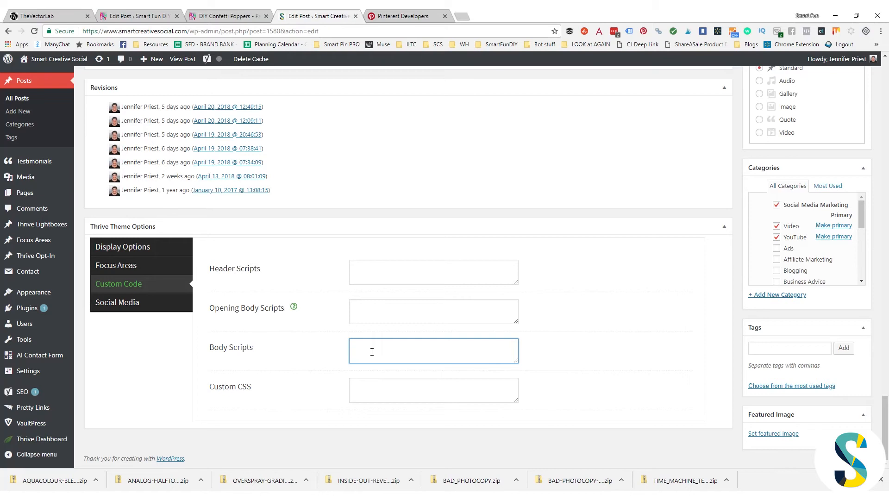
mouse_move(445, 362)
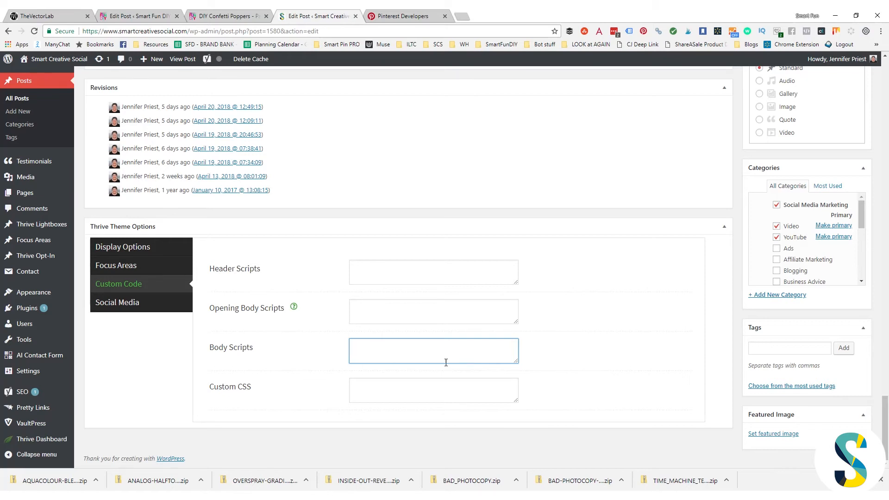
text(<script async defer data-pin-hover="true" data-pin-tall="true" src="//assets.pinterest.com/js/pinit.js"></script>)
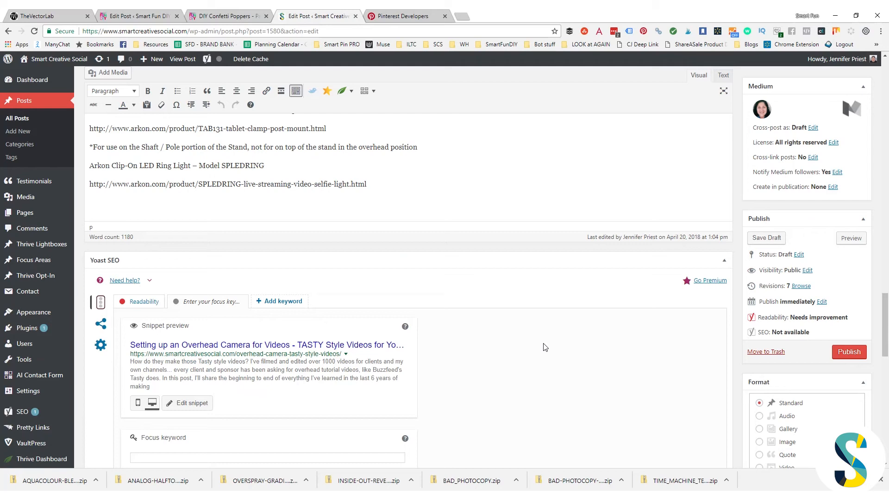
scroll(down, 3)
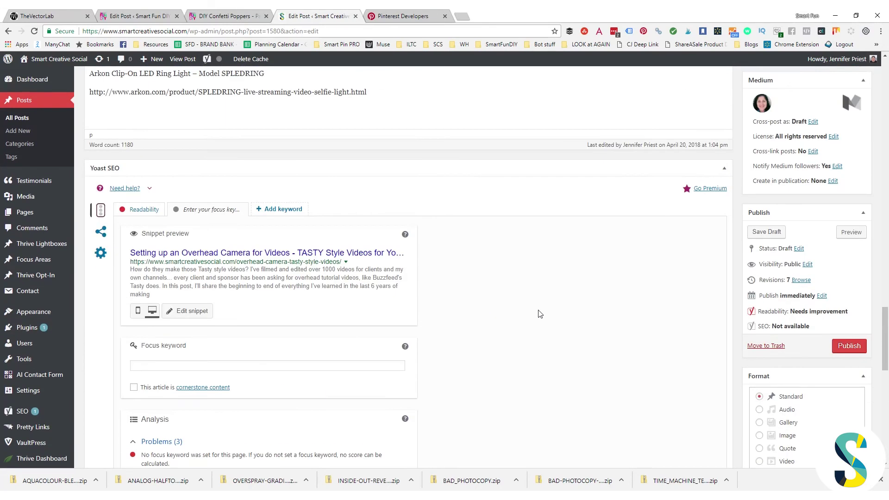
scroll(down, 3)
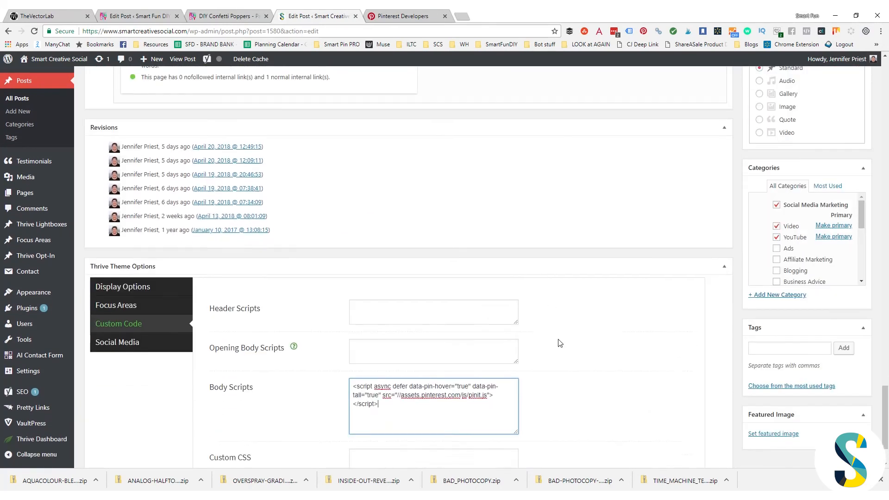
scroll(down, 3)
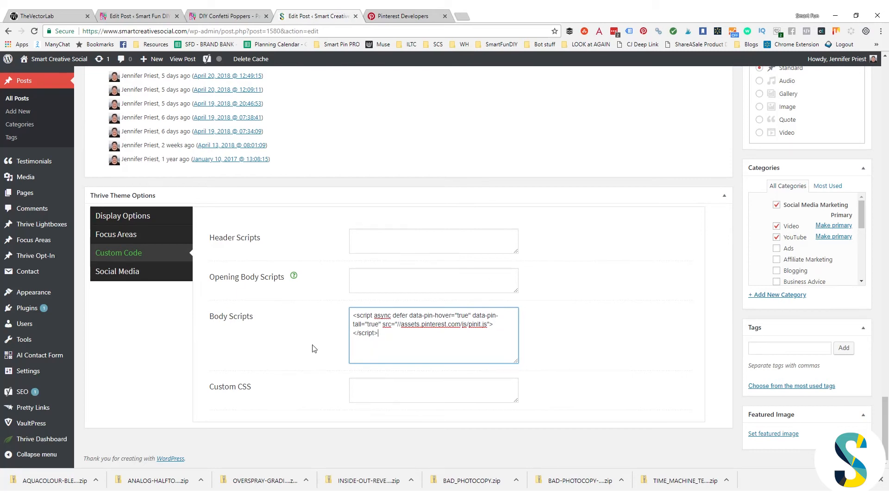
mouse_move(288, 339)
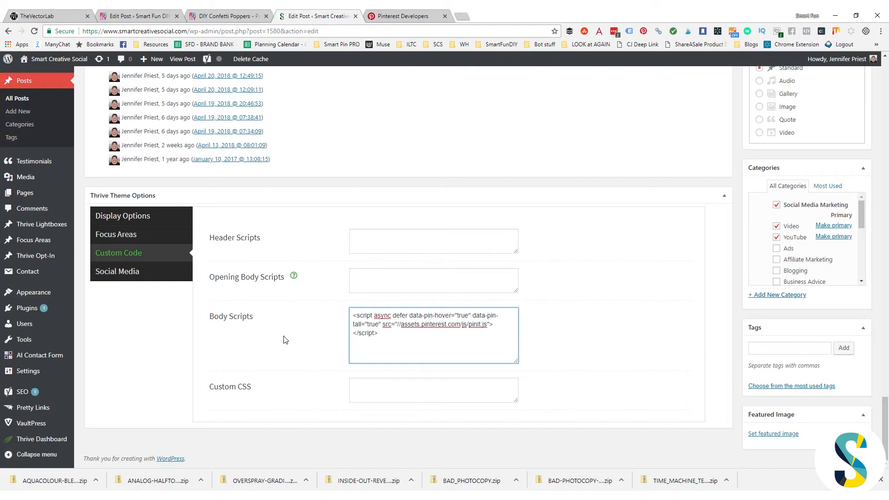
mouse_move(290, 352)
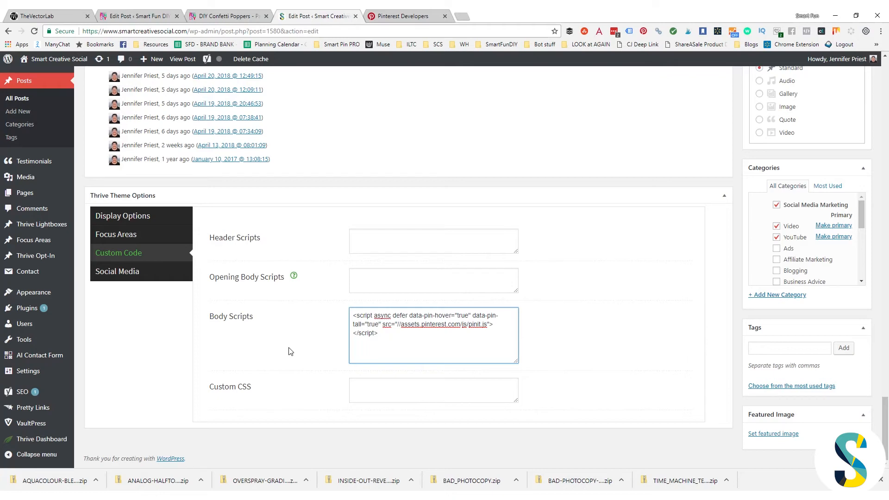
mouse_move(311, 353)
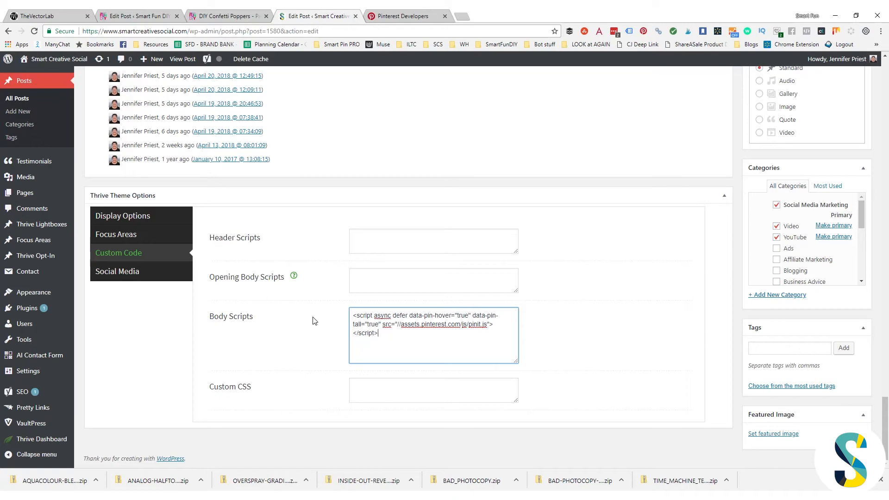
mouse_move(317, 313)
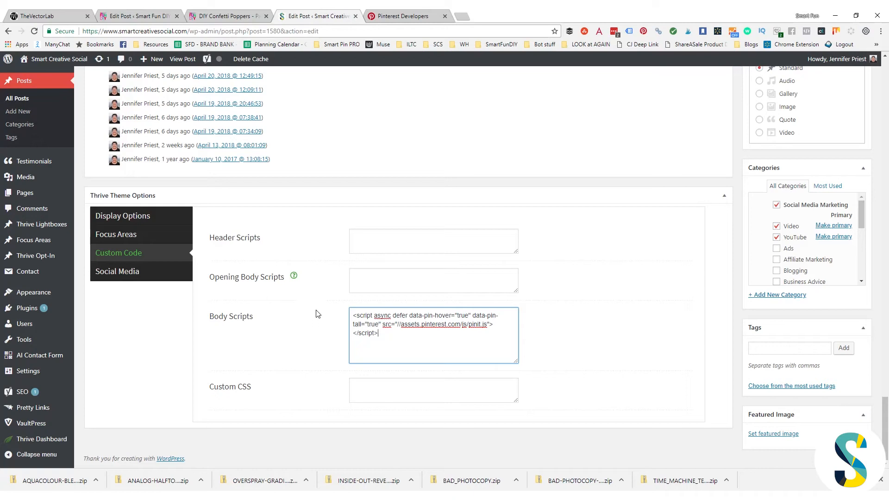
mouse_move(592, 357)
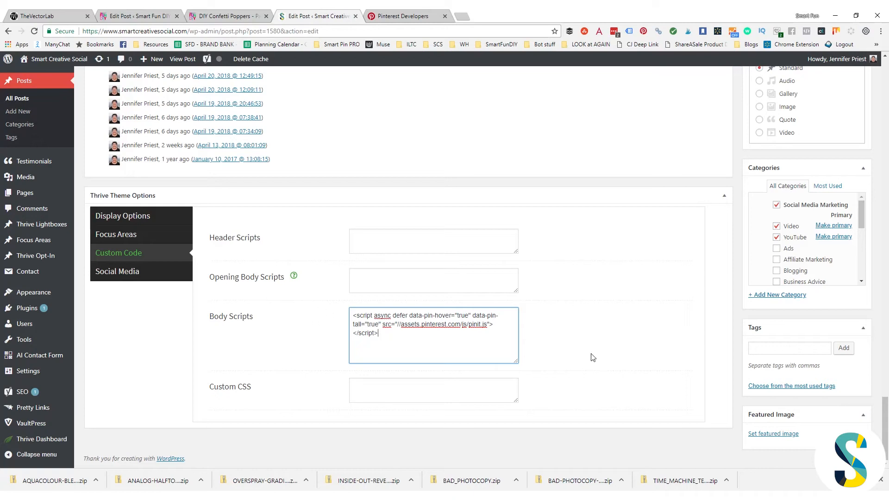
mouse_move(558, 339)
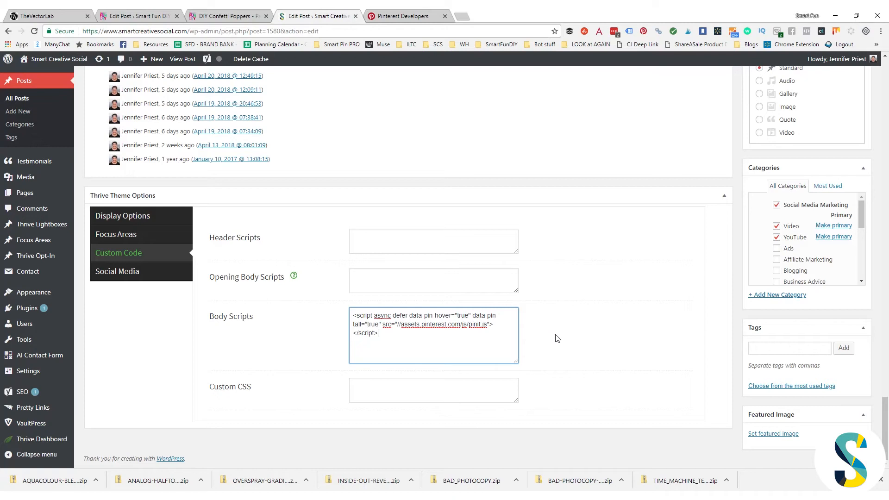
mouse_move(723, 374)
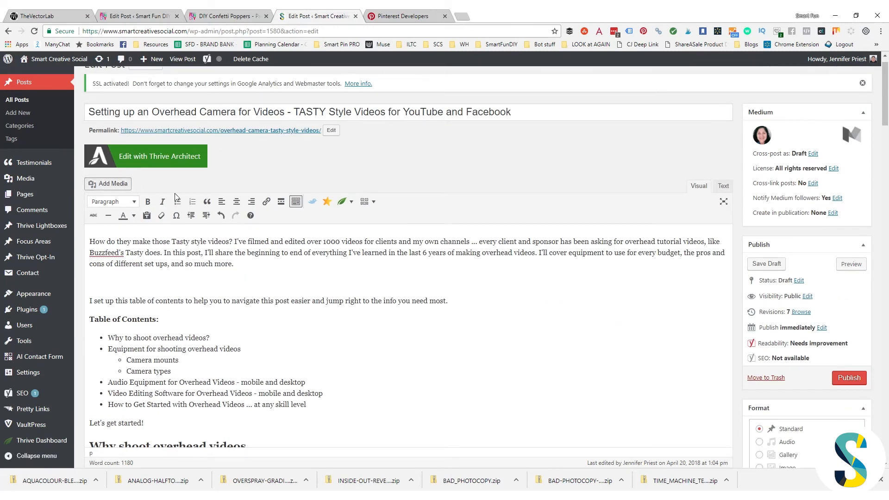
Step: Insert the New Following Button image from the Media Library, then save the draft
click(112, 184)
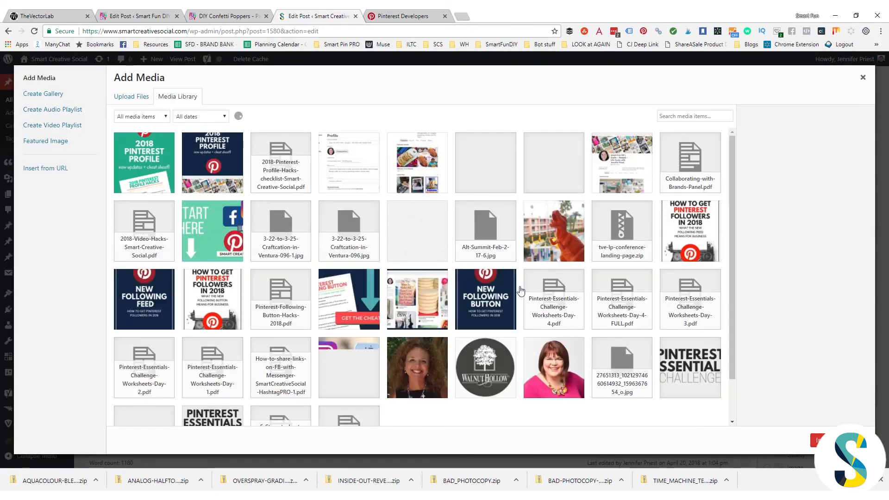
click(485, 299)
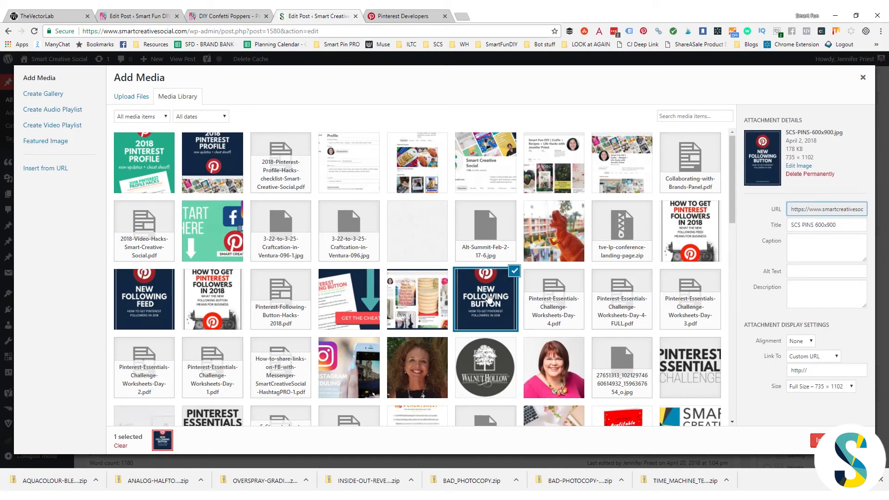
click(862, 78)
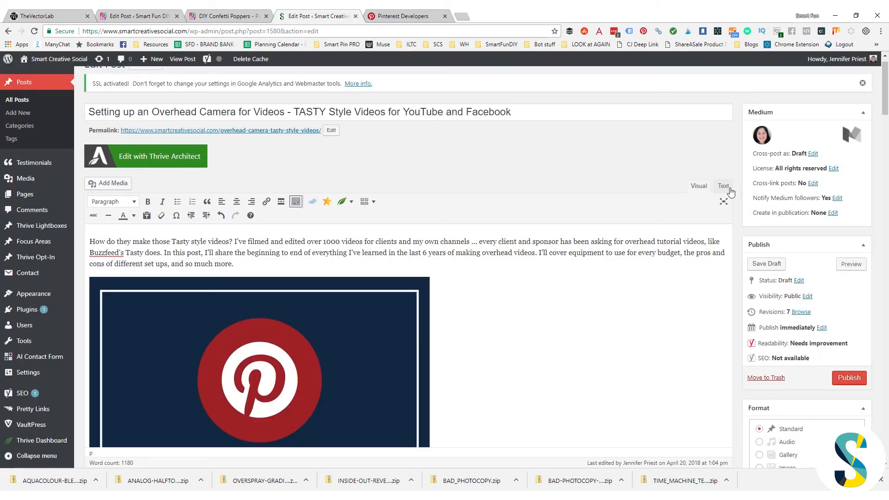
click(766, 264)
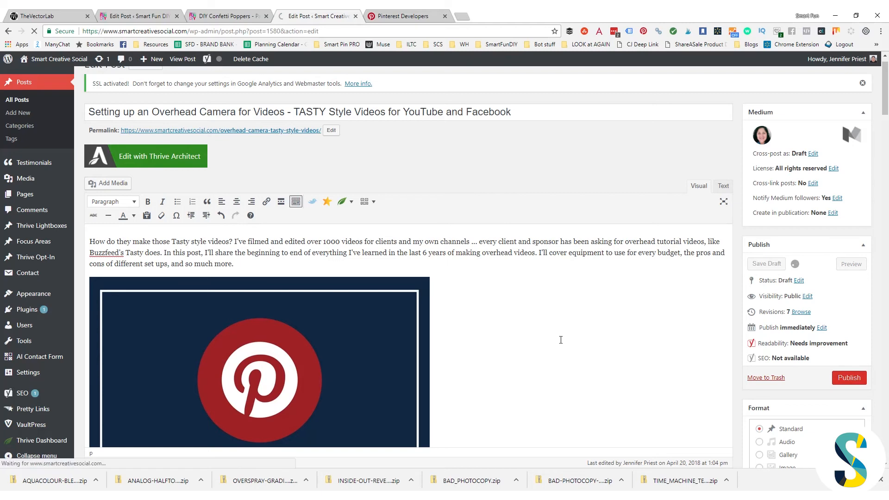
mouse_move(552, 335)
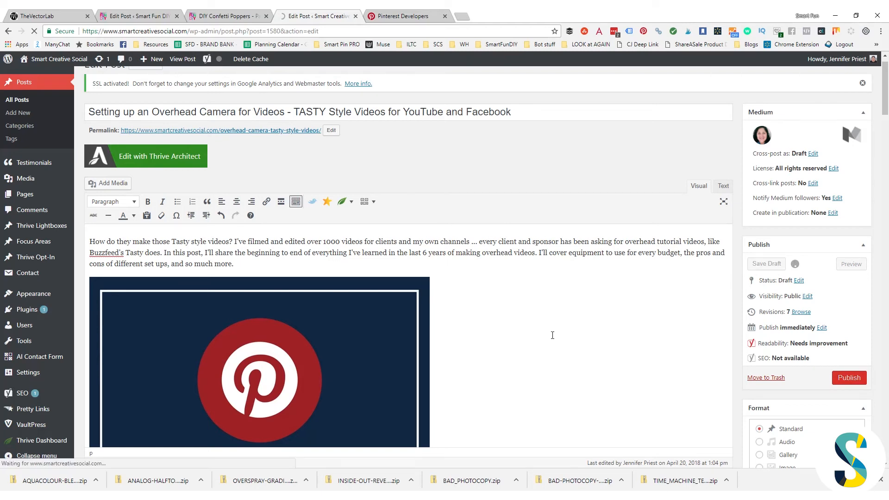
click(767, 263)
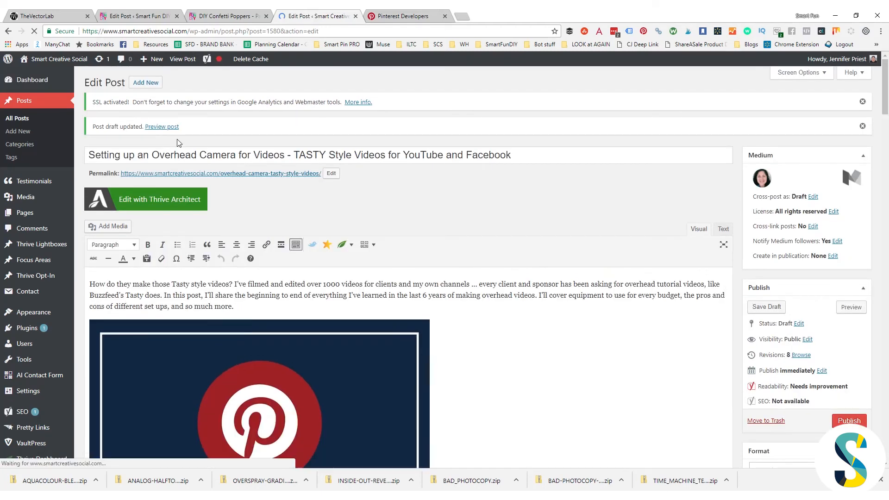
Step: Preview the draft and scroll down to the New Following Button image
click(161, 127)
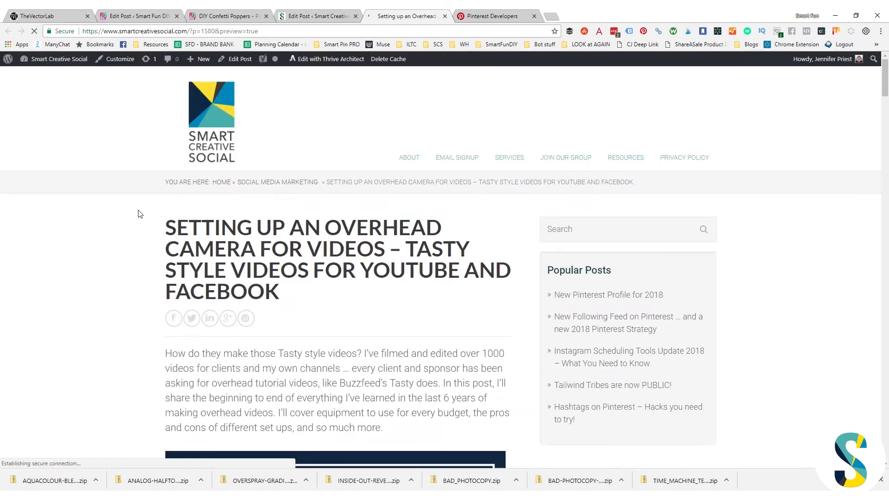
scroll(down, 3)
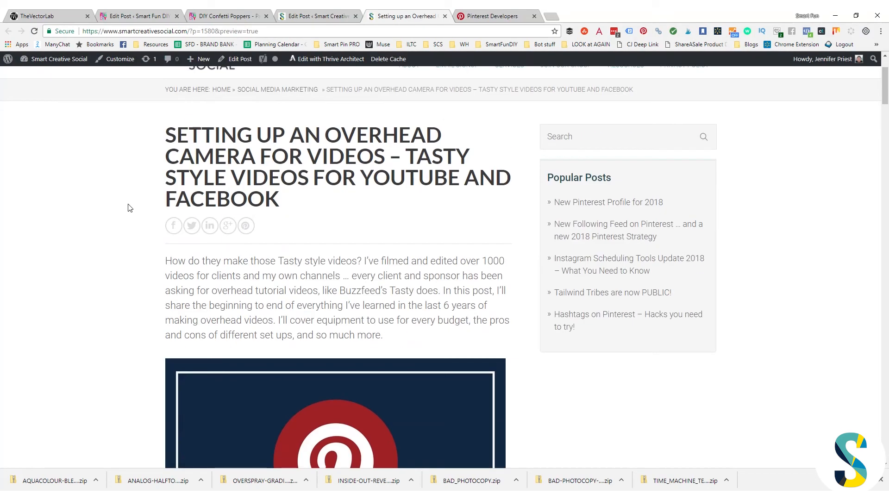
scroll(down, 3)
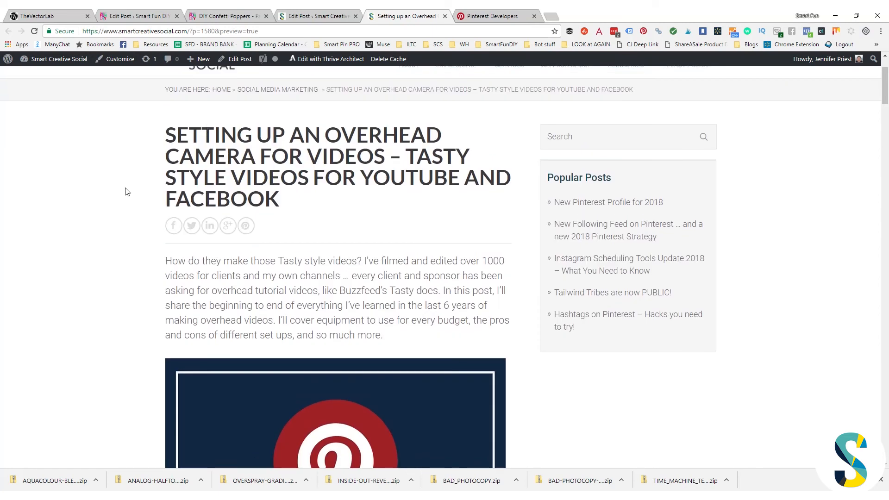
scroll(down, 3)
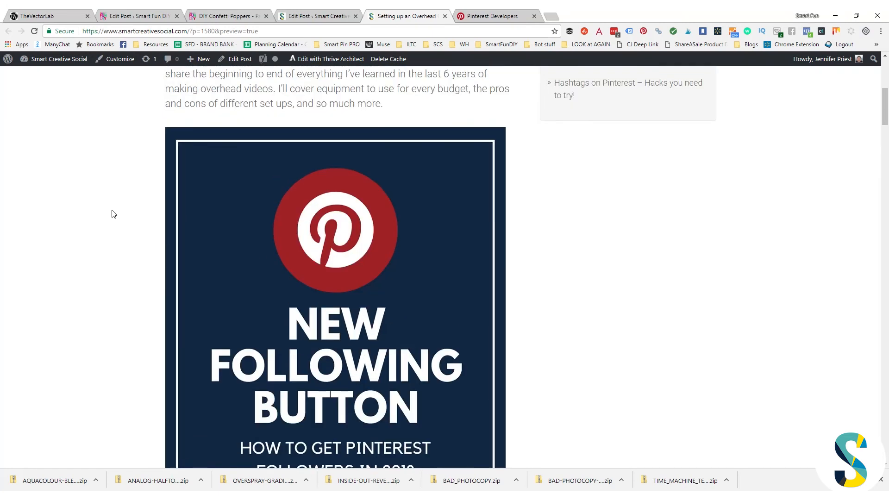
mouse_move(167, 180)
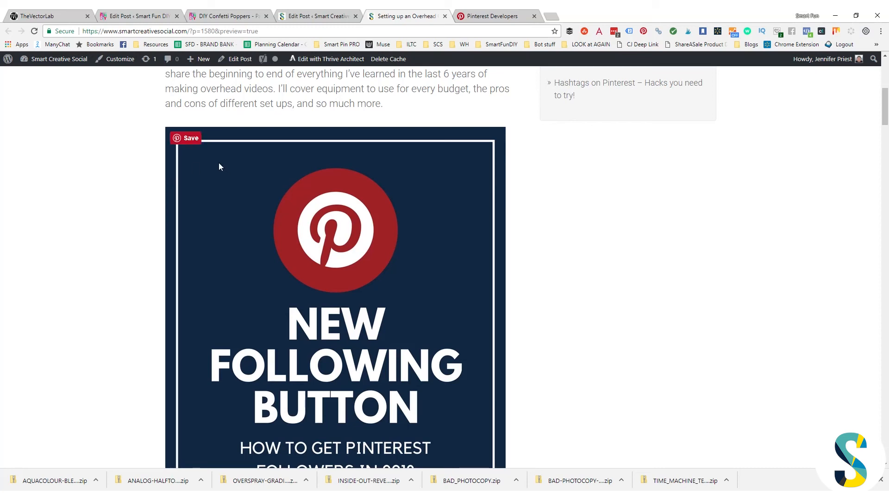
click(185, 138)
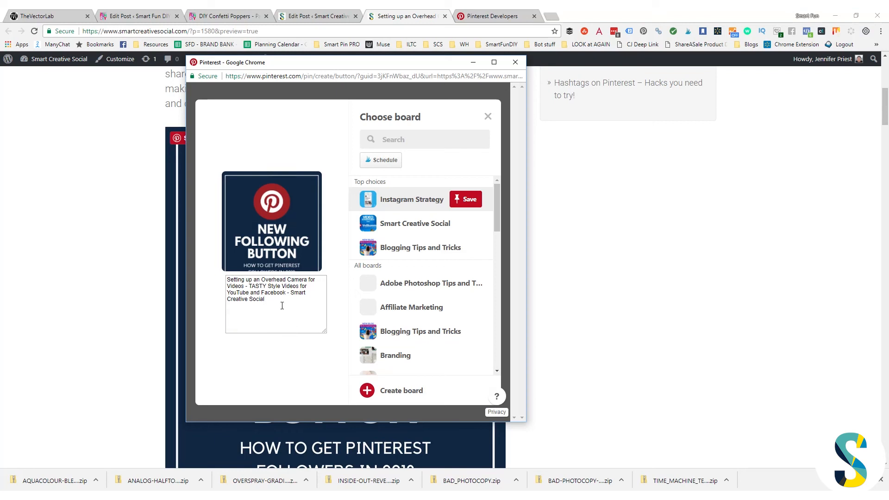
mouse_move(253, 319)
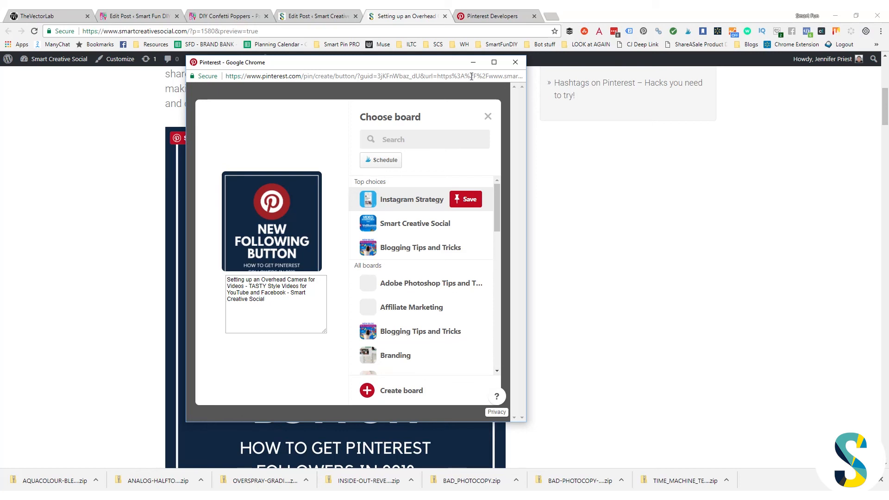
click(516, 61)
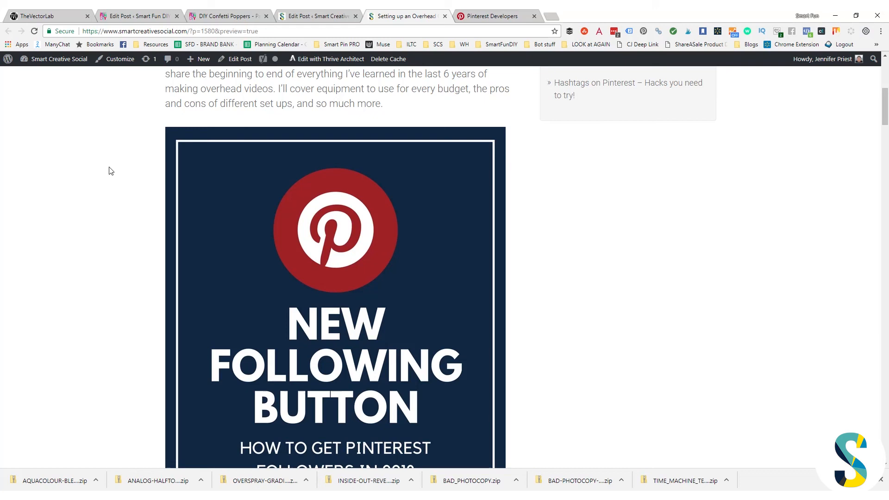
mouse_move(97, 168)
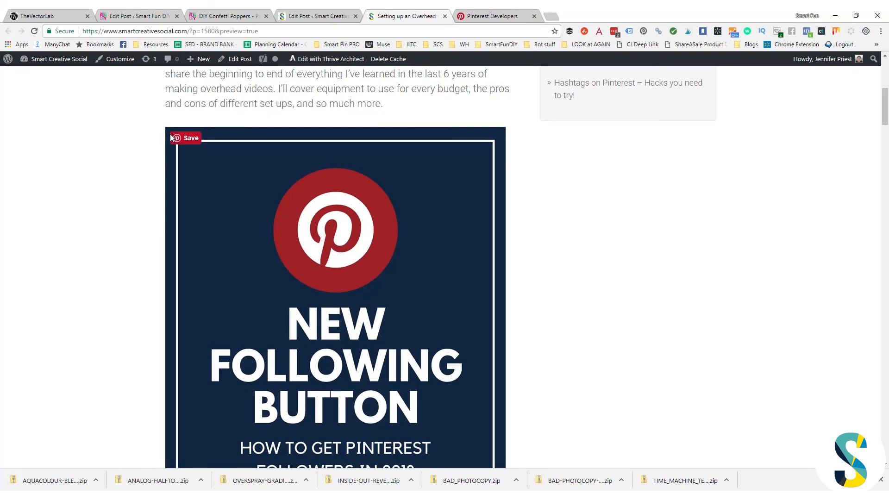
click(185, 138)
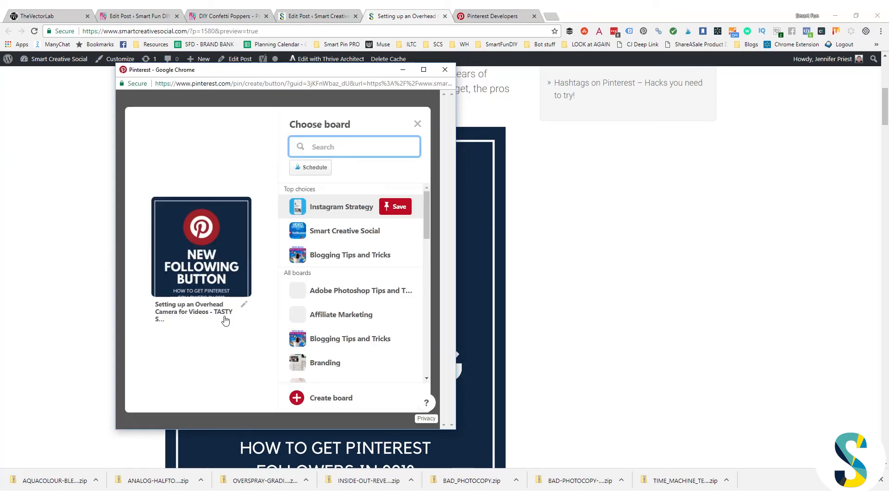
mouse_move(233, 321)
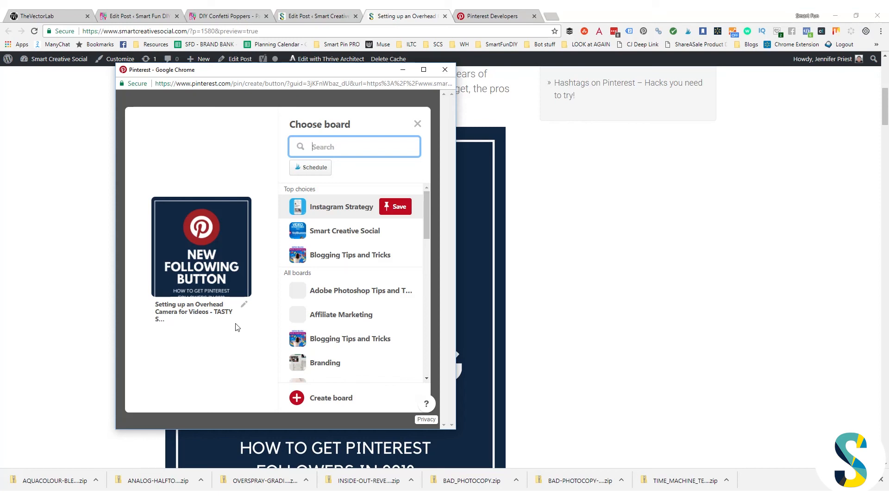
mouse_move(231, 325)
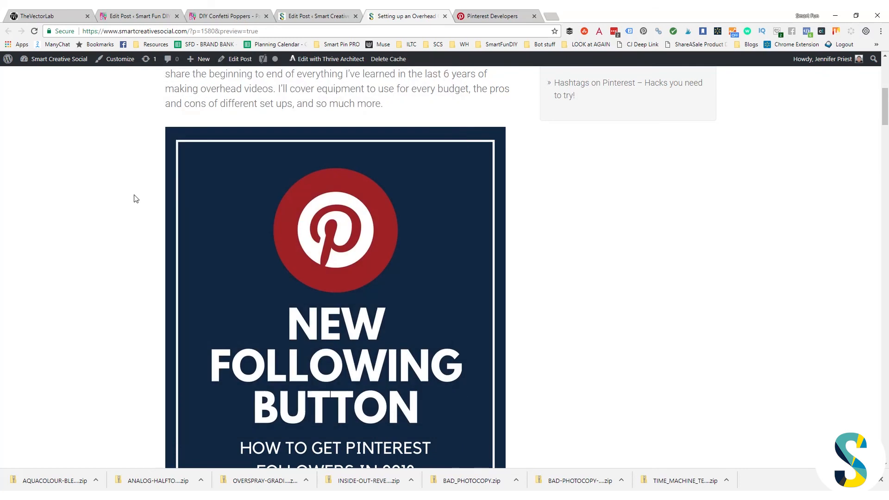
mouse_move(91, 278)
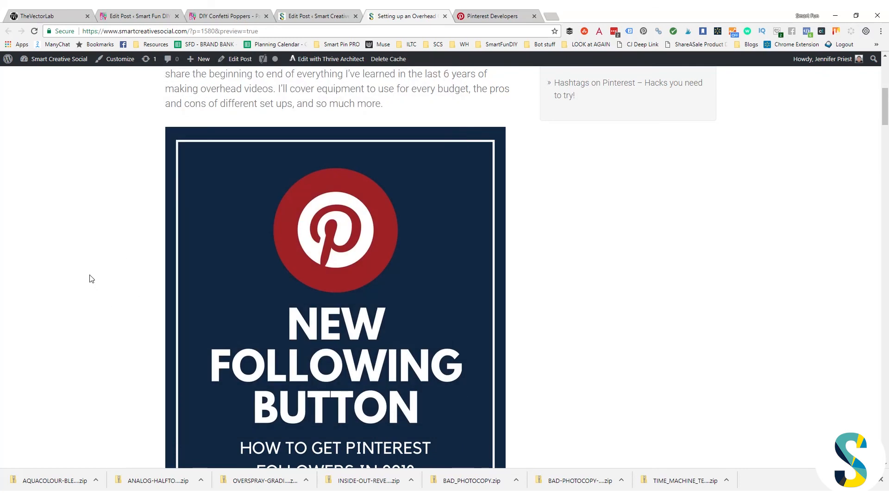
mouse_move(85, 306)
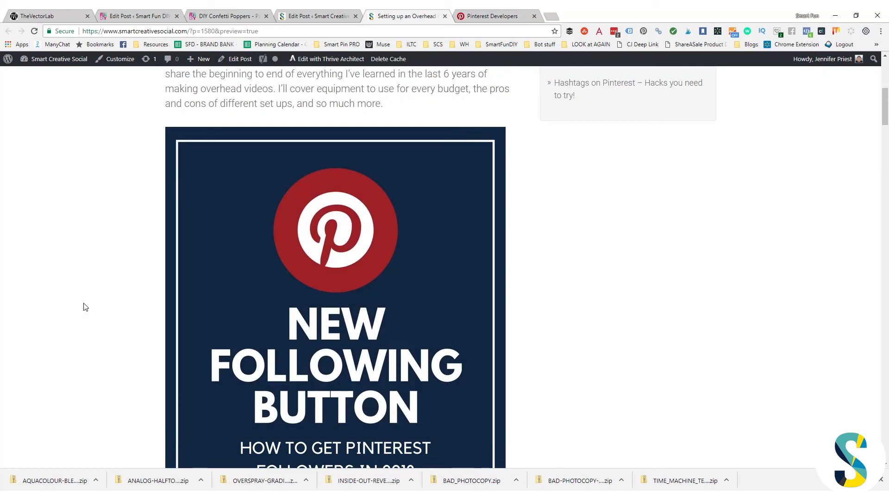
mouse_move(144, 372)
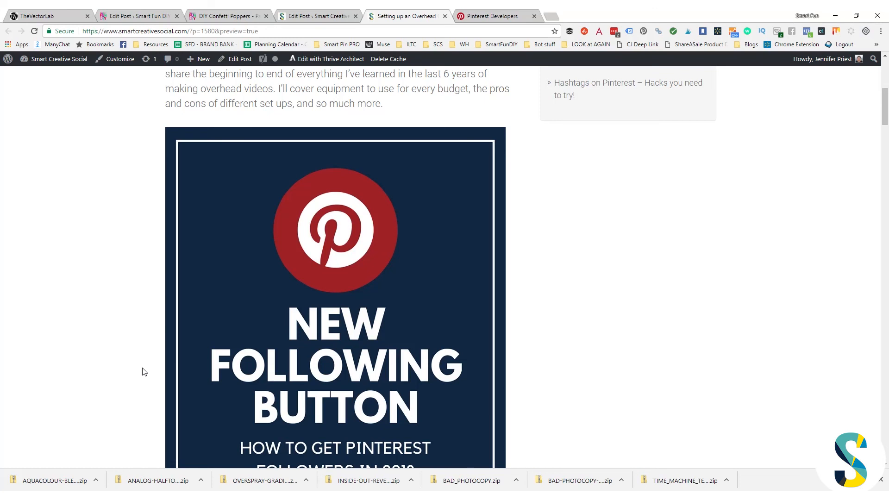